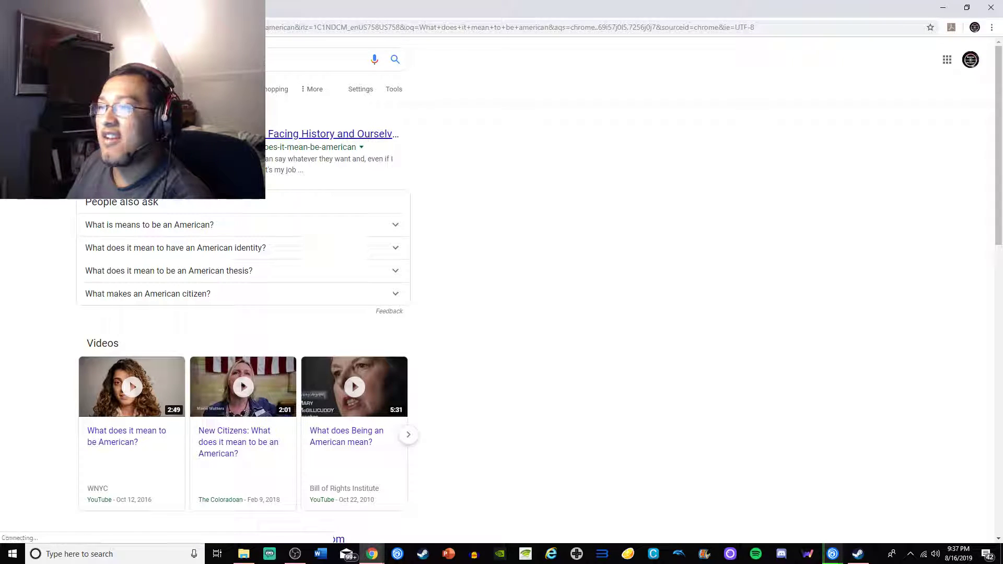
Open the Facing History article 'What Does It Mean to Be American?' and scroll through its quotes
{"action": "left_click", "coordinate": [330, 133]}
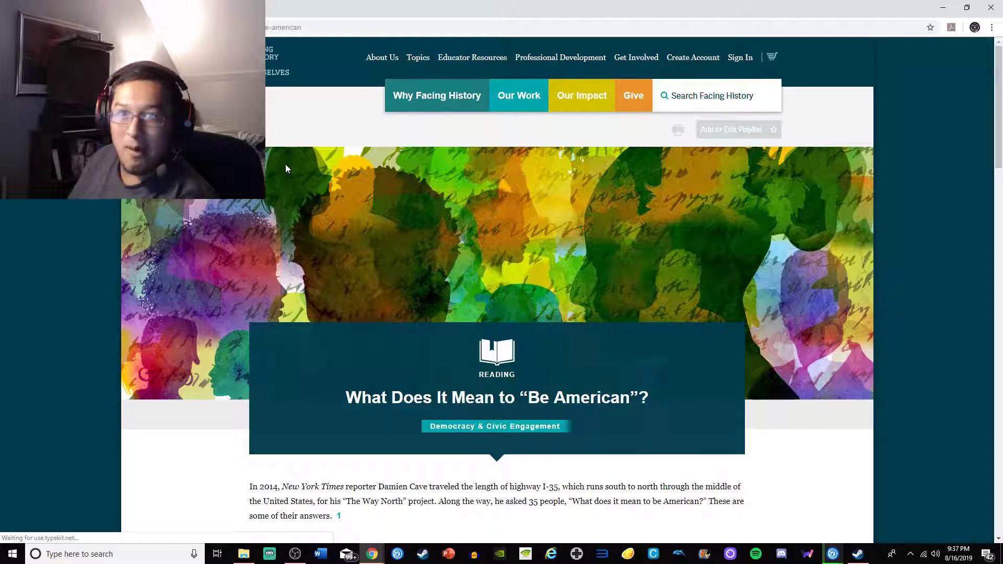
{"action": "scroll", "scroll_direction": "down", "scroll_amount": 3}
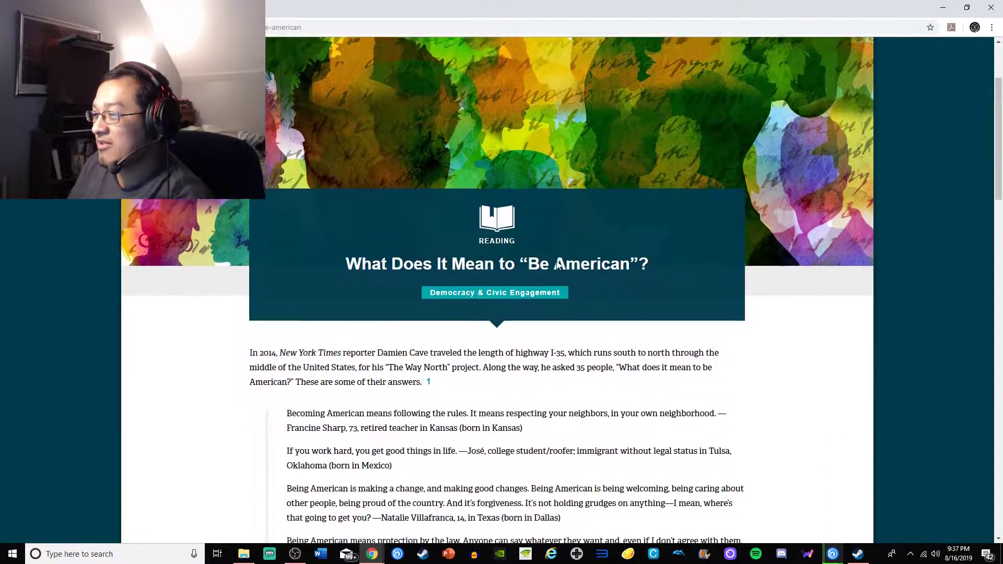
{"action": "scroll", "scroll_direction": "down", "scroll_amount": 3}
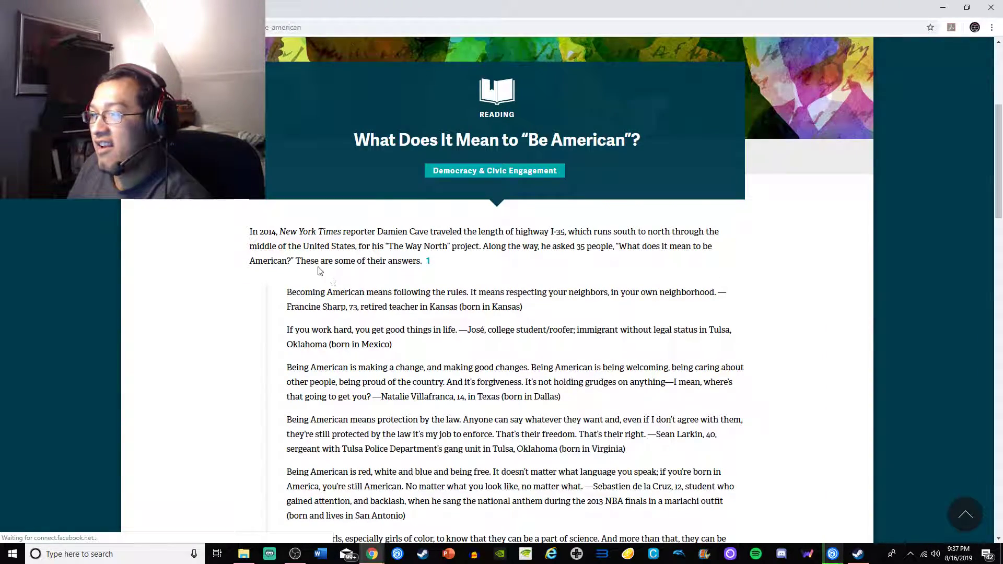
{"action": "scroll", "scroll_direction": "down", "scroll_amount": 3}
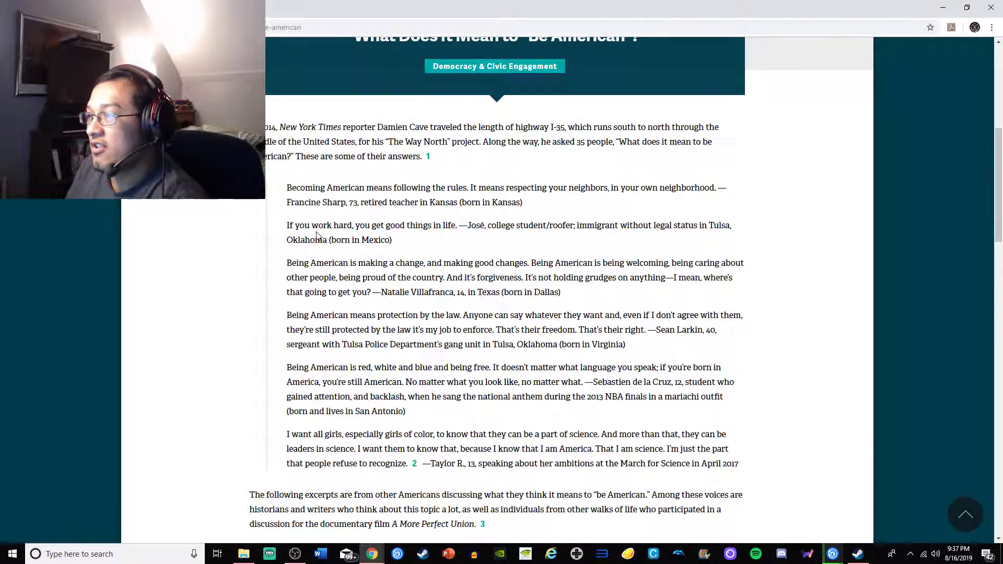
{"action": "scroll", "scroll_direction": "down", "scroll_amount": 3}
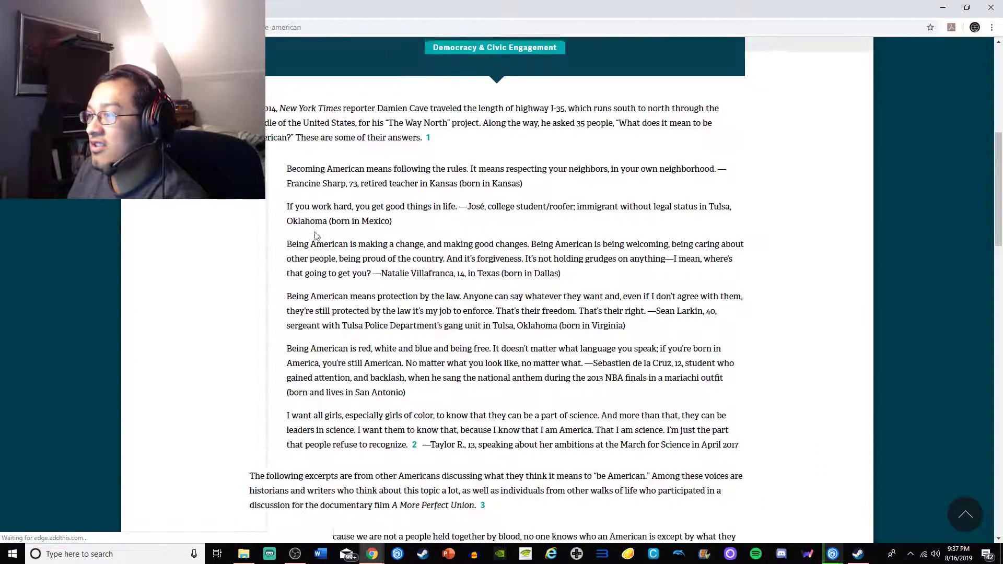
{"action": "scroll", "scroll_direction": "down", "scroll_amount": 3}
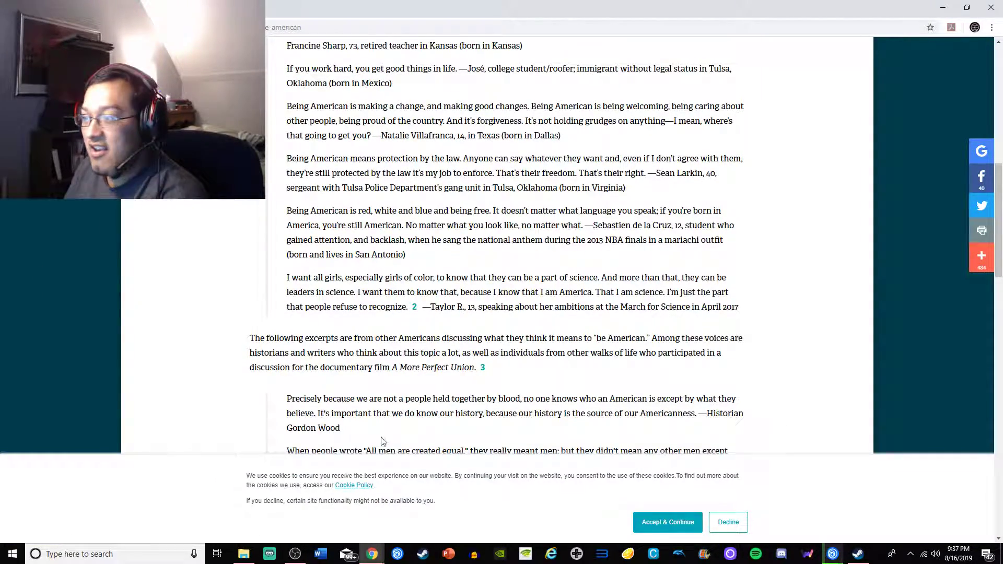
{"action": "mouse_move", "coordinate": [371, 554]}
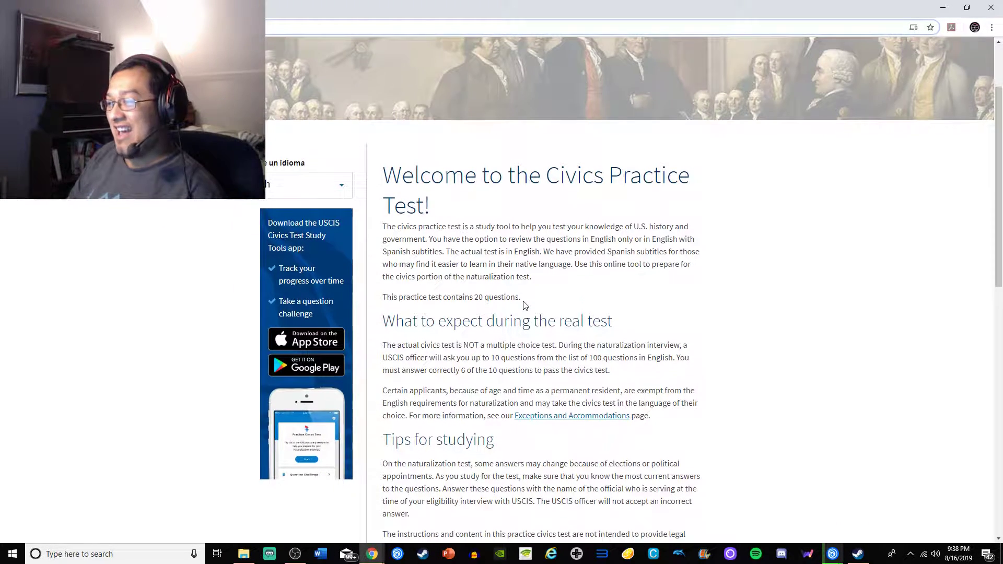
Scroll the welcome page past 'Tips for studying' down to the Start practice test button
{"action": "scroll", "scroll_direction": "down", "scroll_amount": 3}
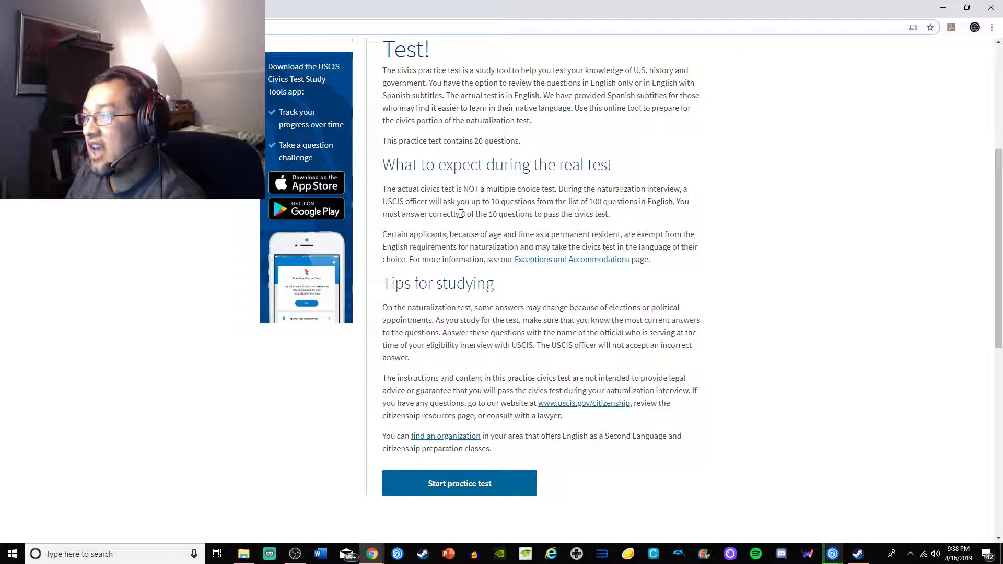
{"action": "scroll", "scroll_direction": "down", "scroll_amount": 3}
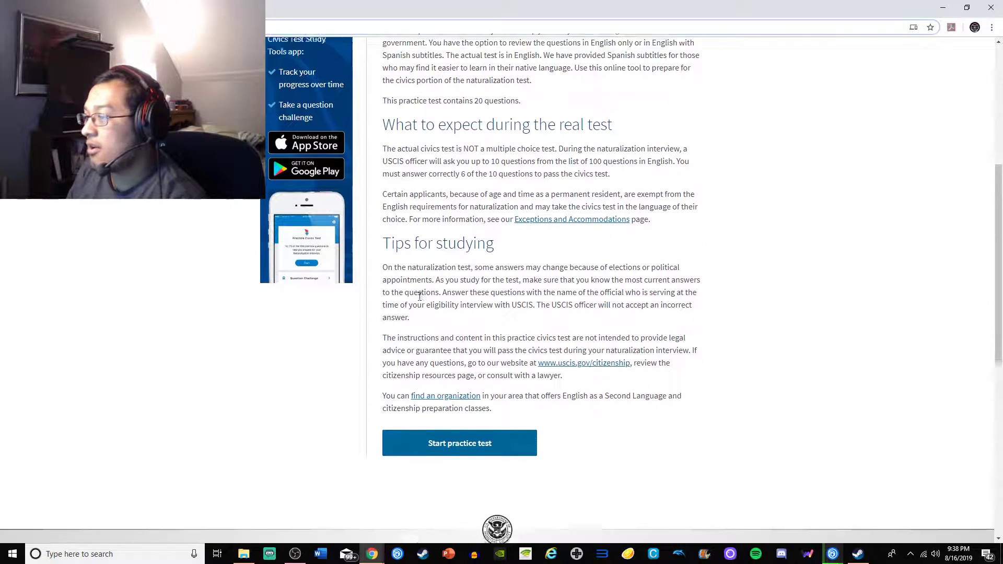
{"action": "scroll", "scroll_direction": "down", "scroll_amount": 3}
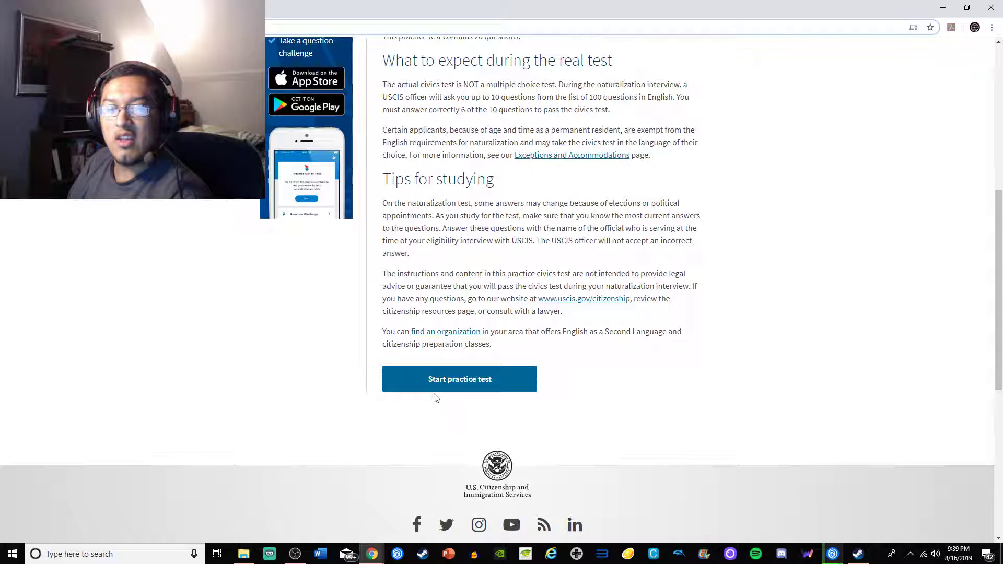
{"action": "mouse_move", "coordinate": [460, 379]}
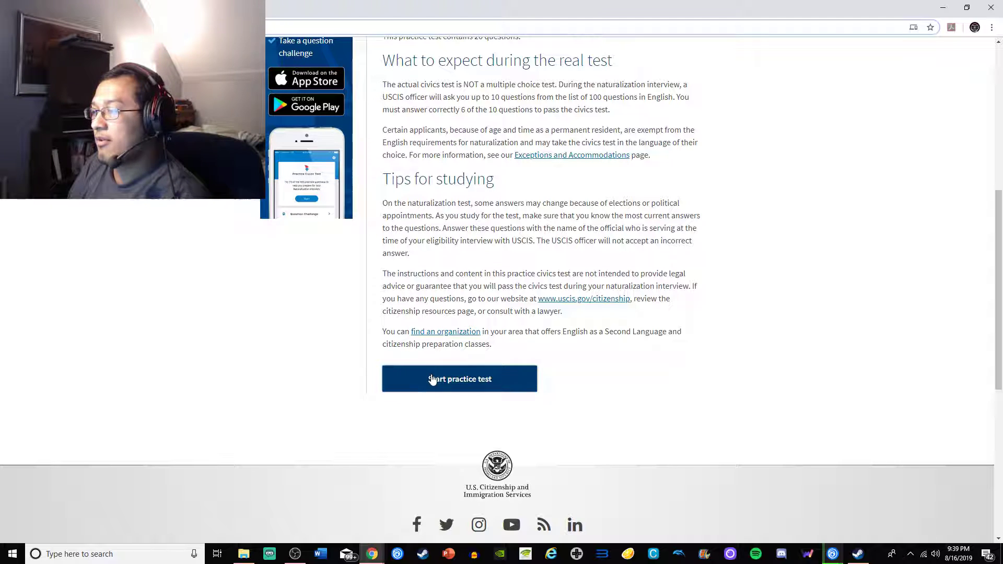
Start the test, answer question 1 'checks and balances', and advance past question 2
{"action": "left_click", "coordinate": [459, 379]}
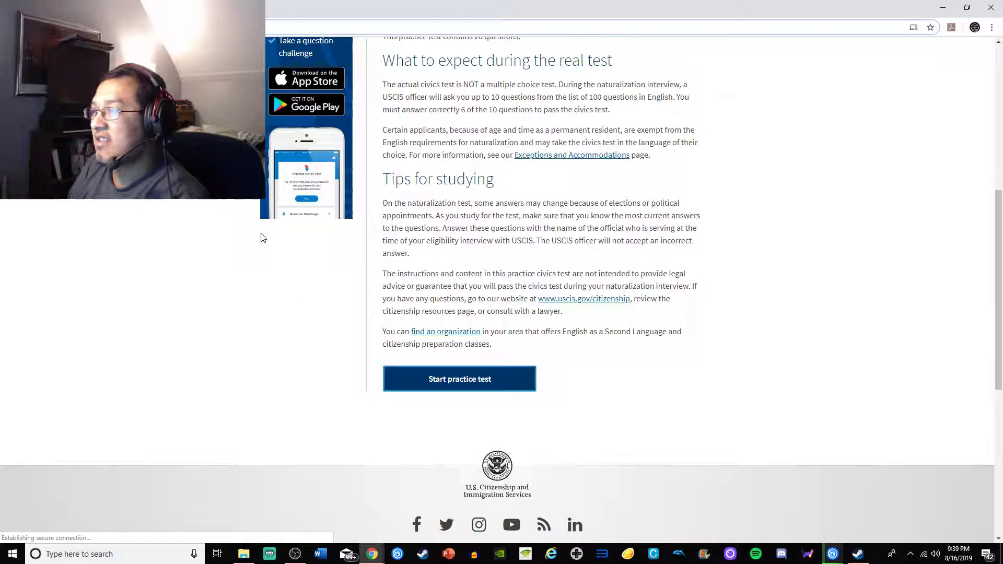
{"action": "left_click", "coordinate": [460, 379]}
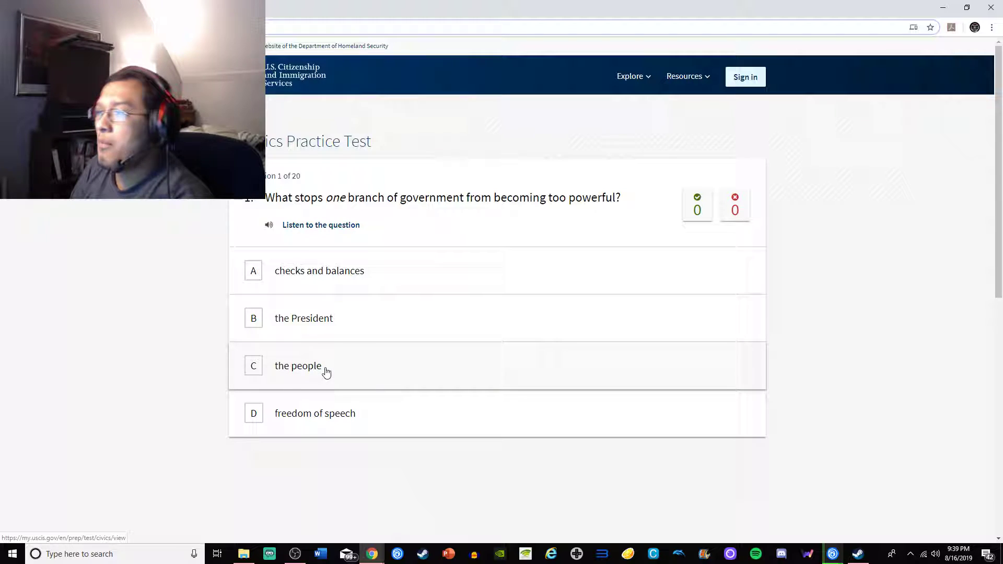
{"action": "left_click", "coordinate": [319, 270]}
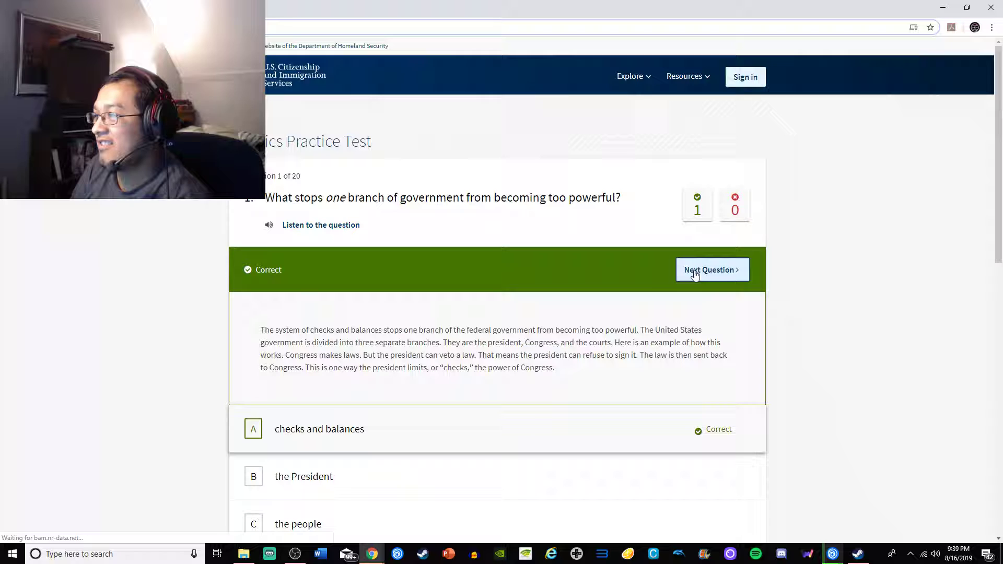
{"action": "left_click", "coordinate": [712, 269]}
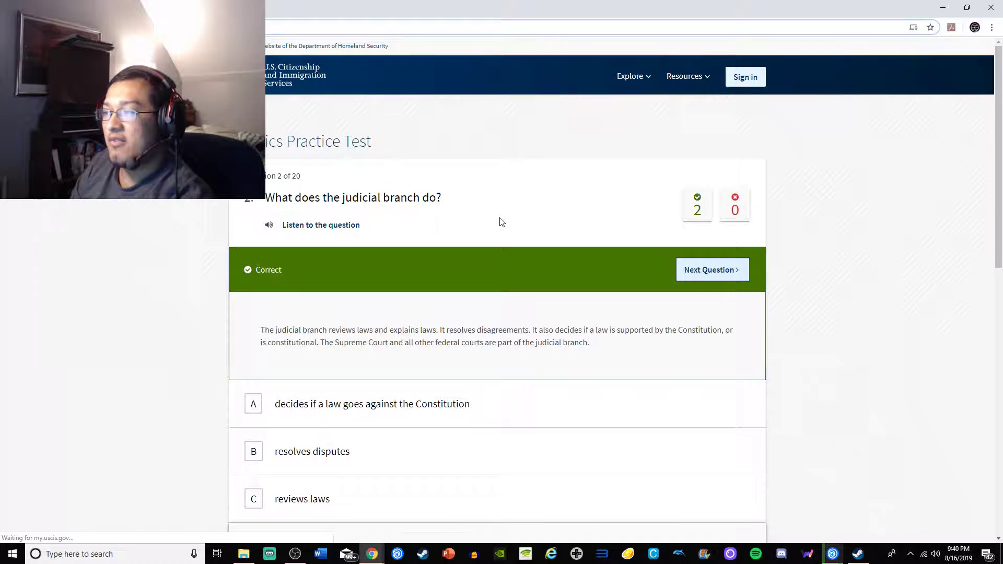
{"action": "left_click", "coordinate": [712, 270]}
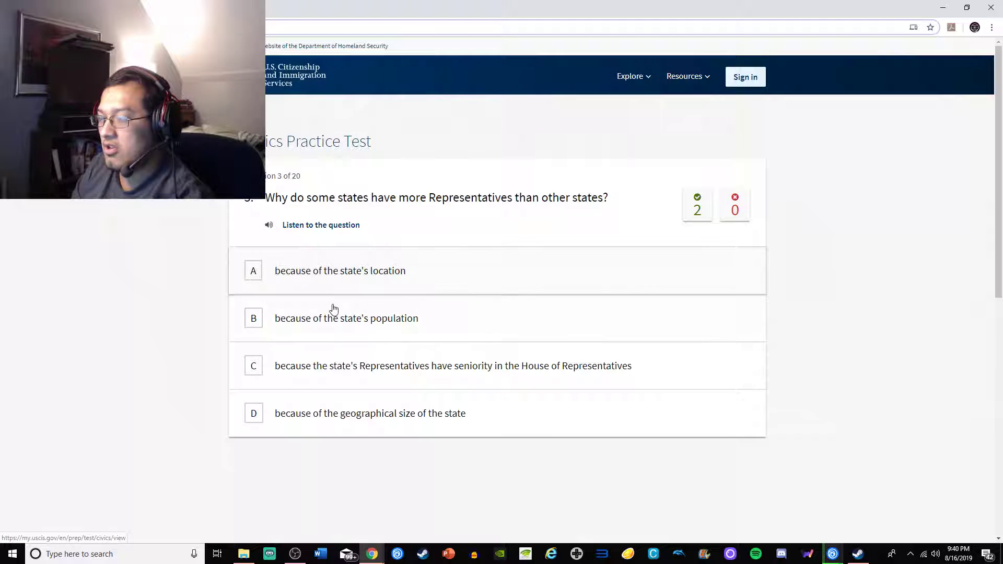
Answer question 3 'because of the state's population' and question 4 'U.S. diplomat'
{"action": "left_click", "coordinate": [346, 318]}
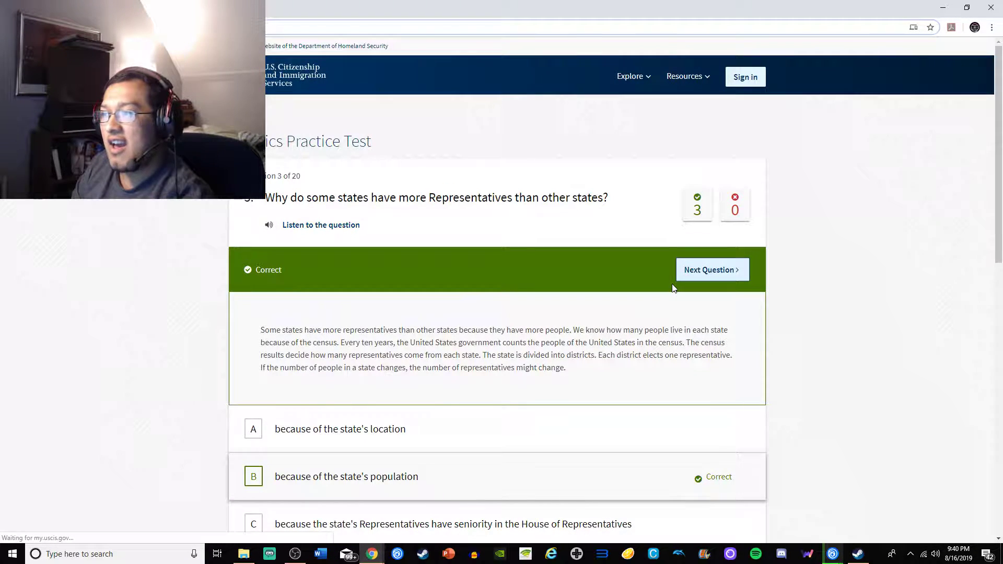
{"action": "left_click", "coordinate": [711, 270]}
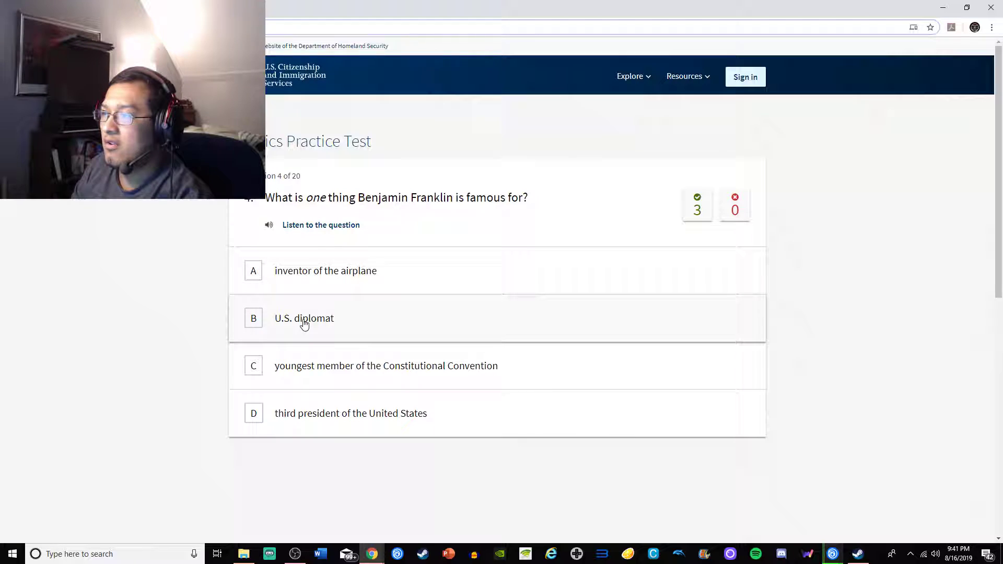
{"action": "left_click", "coordinate": [304, 318]}
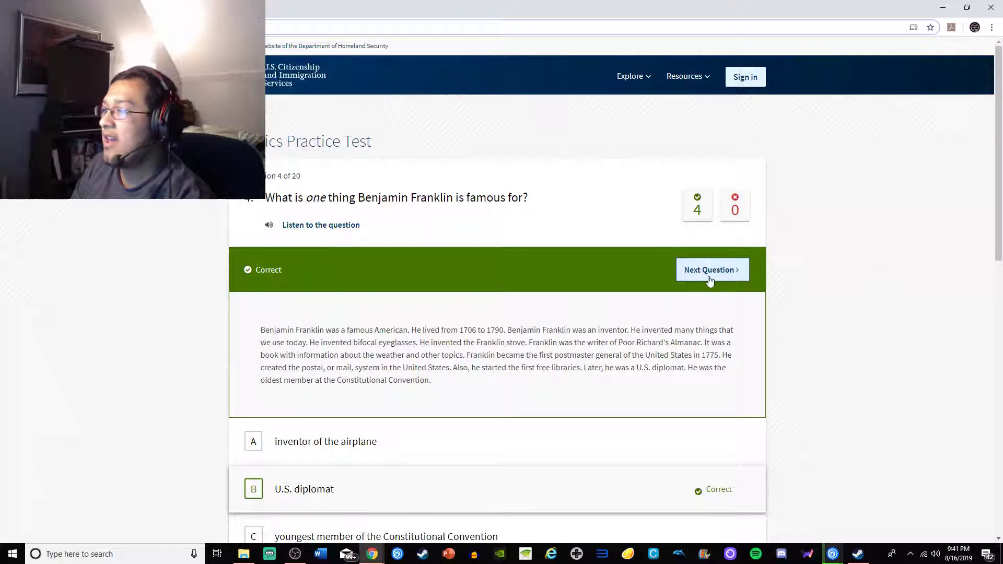
Answer question 5 'between eighteen and twenty-six' and question 6 'fought for civil rights'
{"action": "left_click", "coordinate": [712, 270]}
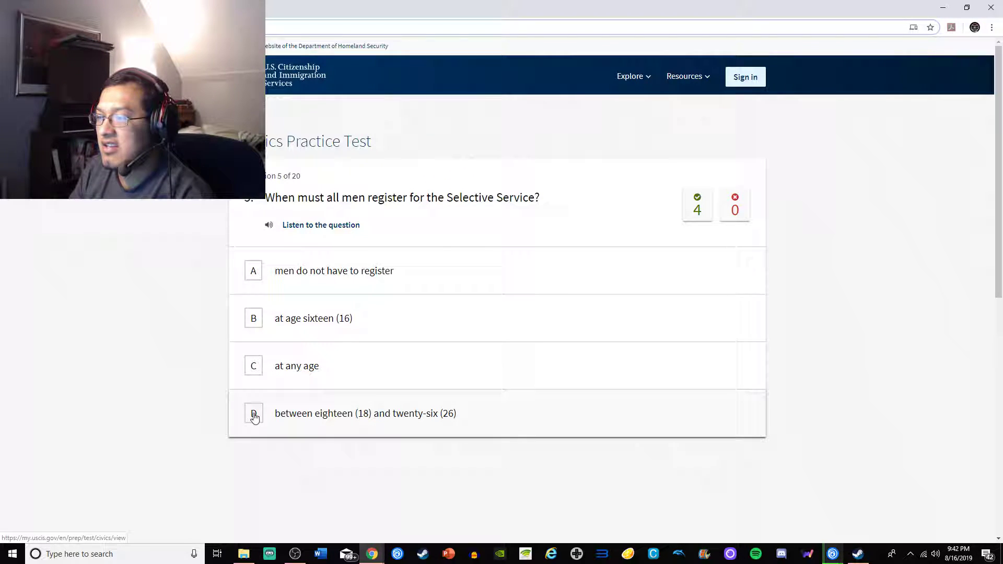
{"action": "left_click", "coordinate": [254, 413]}
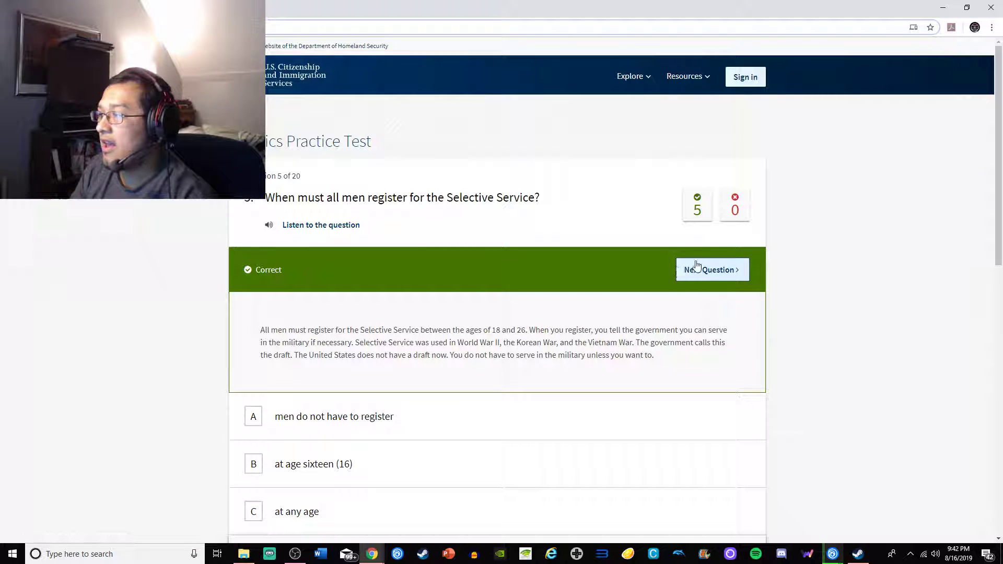
{"action": "left_click", "coordinate": [711, 269]}
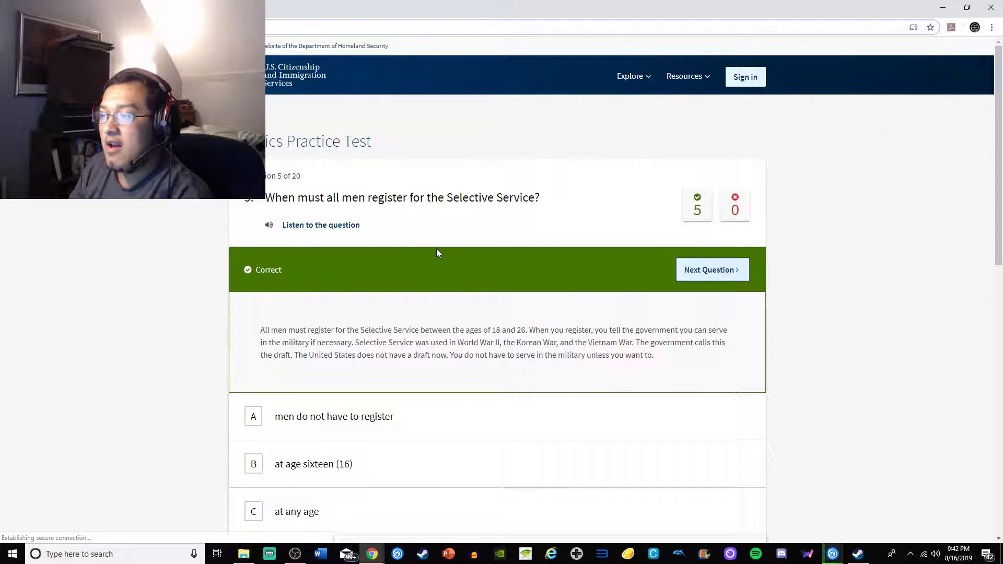
{"action": "left_click", "coordinate": [713, 269]}
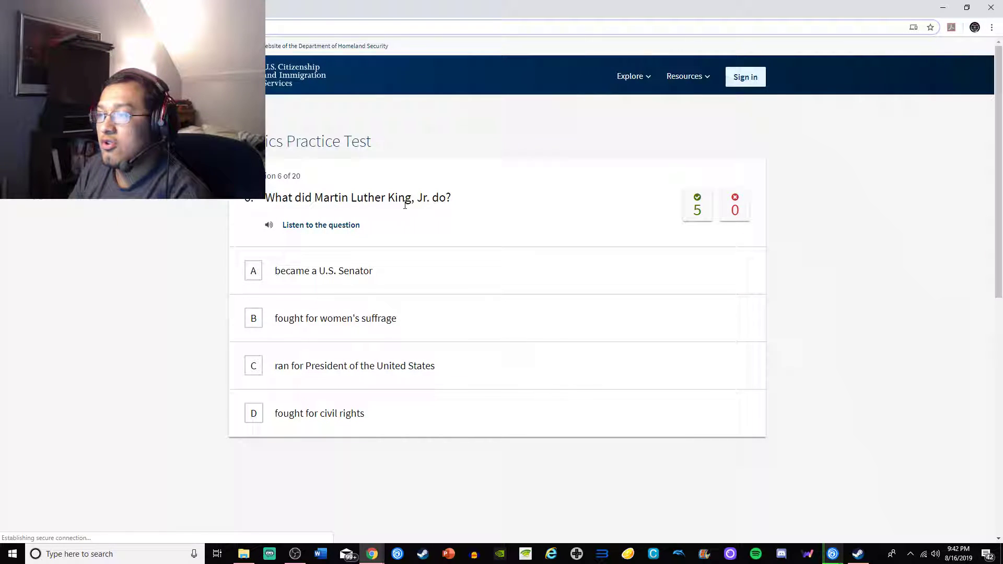
{"action": "mouse_move", "coordinate": [382, 226]}
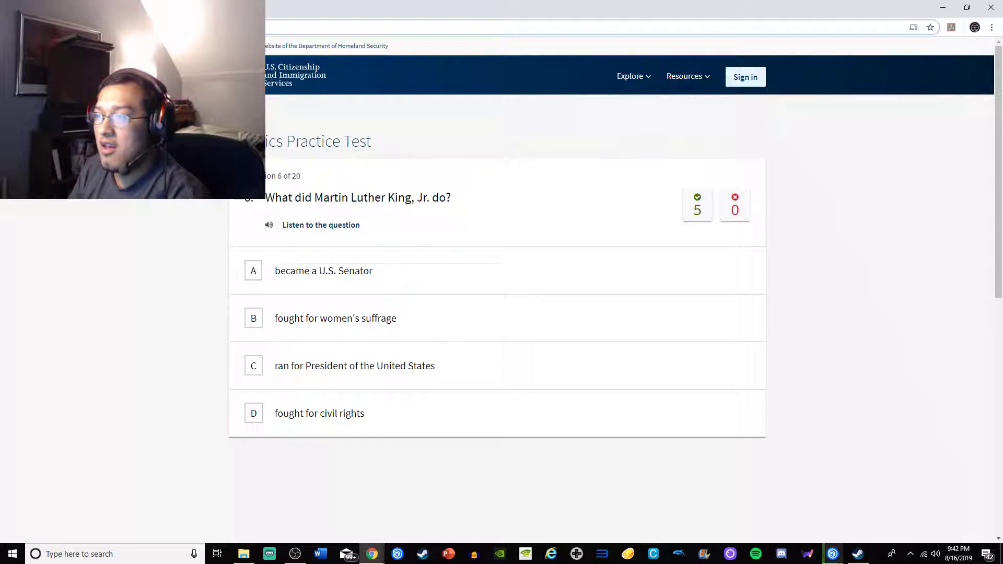
{"action": "mouse_move", "coordinate": [228, 237]}
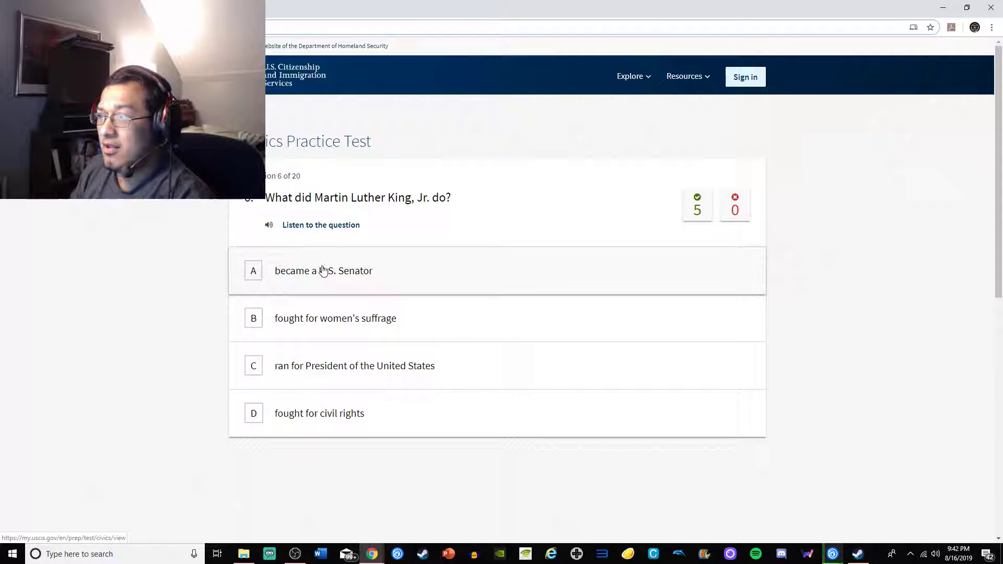
{"action": "mouse_move", "coordinate": [377, 234]}
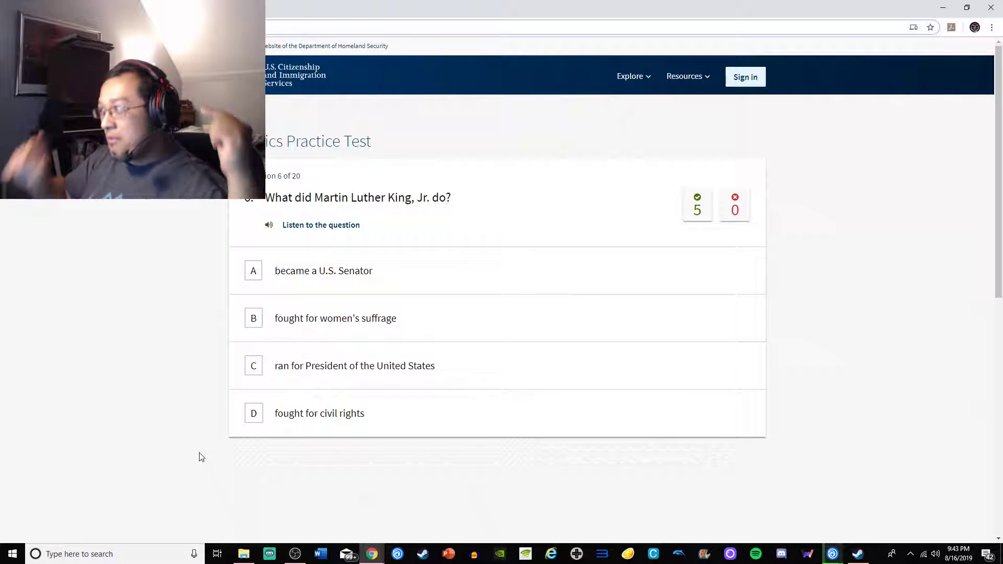
{"action": "left_click", "coordinate": [320, 414]}
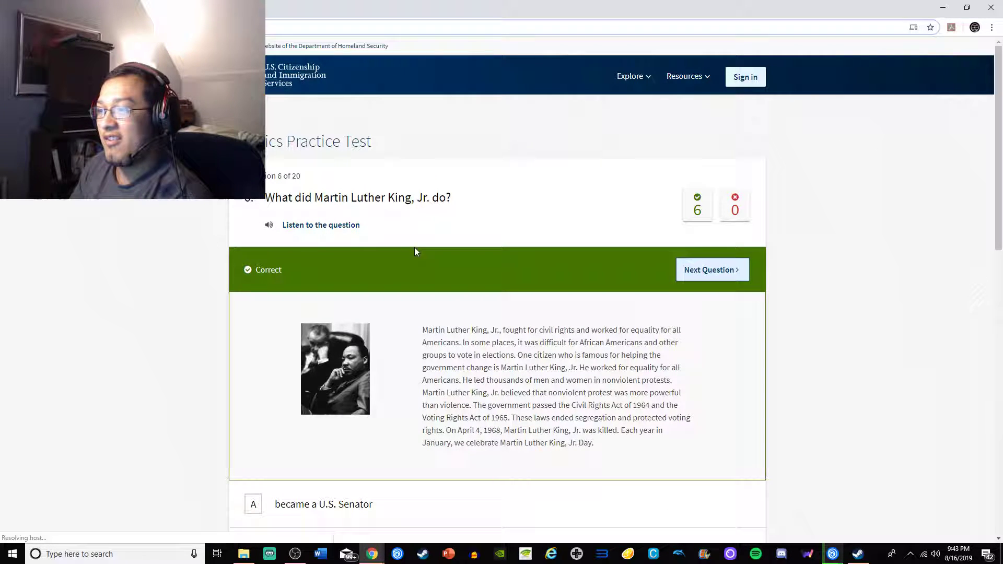
Answer question 7 with 'You can practice any religion, or not practice a religion.'
{"action": "left_click", "coordinate": [712, 269]}
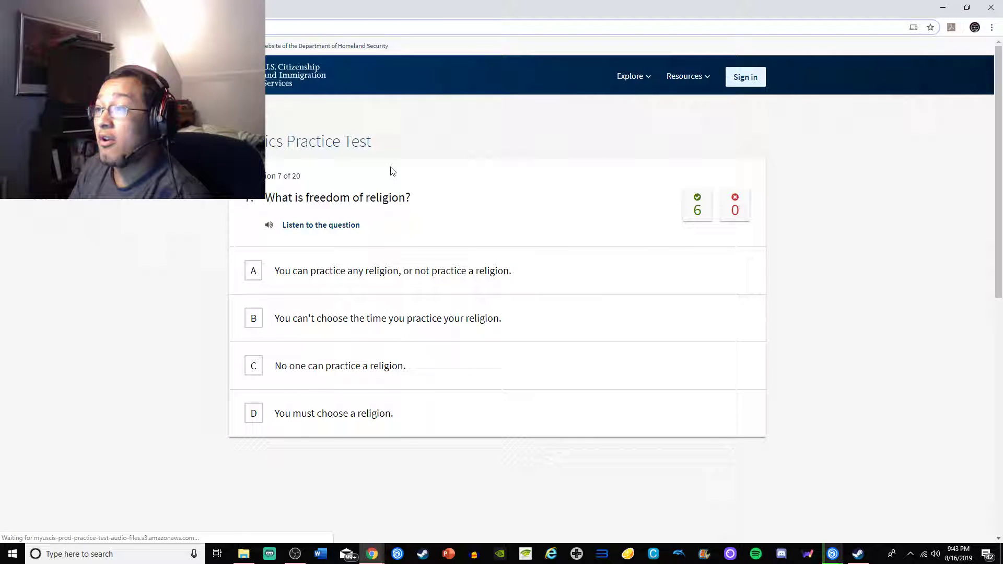
{"action": "mouse_move", "coordinate": [366, 160]}
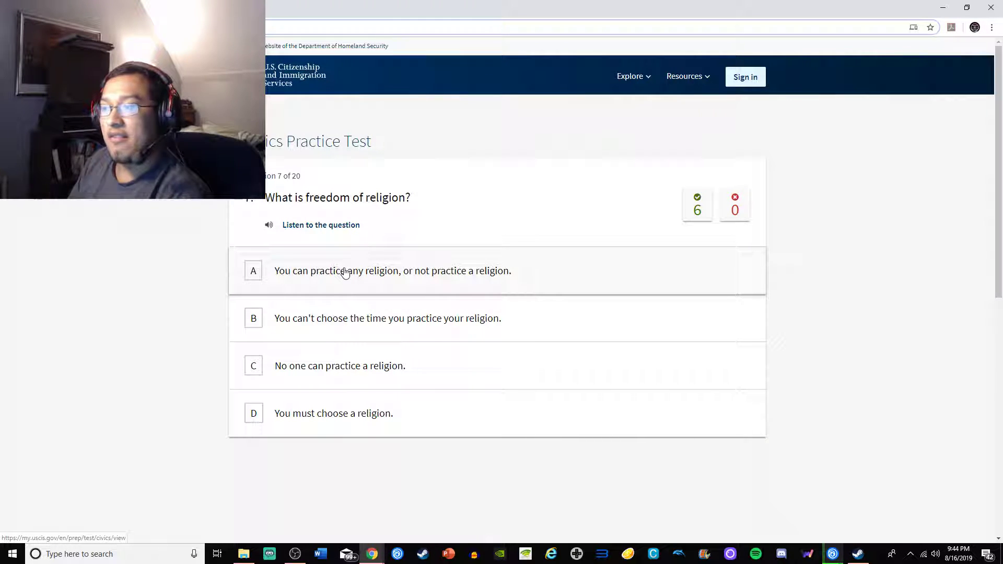
{"action": "left_click", "coordinate": [392, 271]}
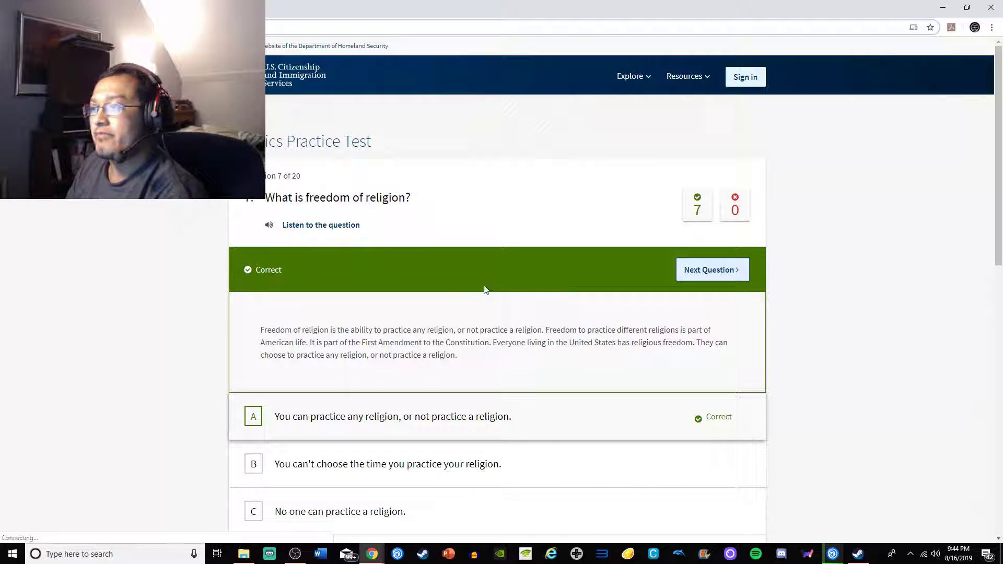
{"action": "left_click", "coordinate": [712, 269]}
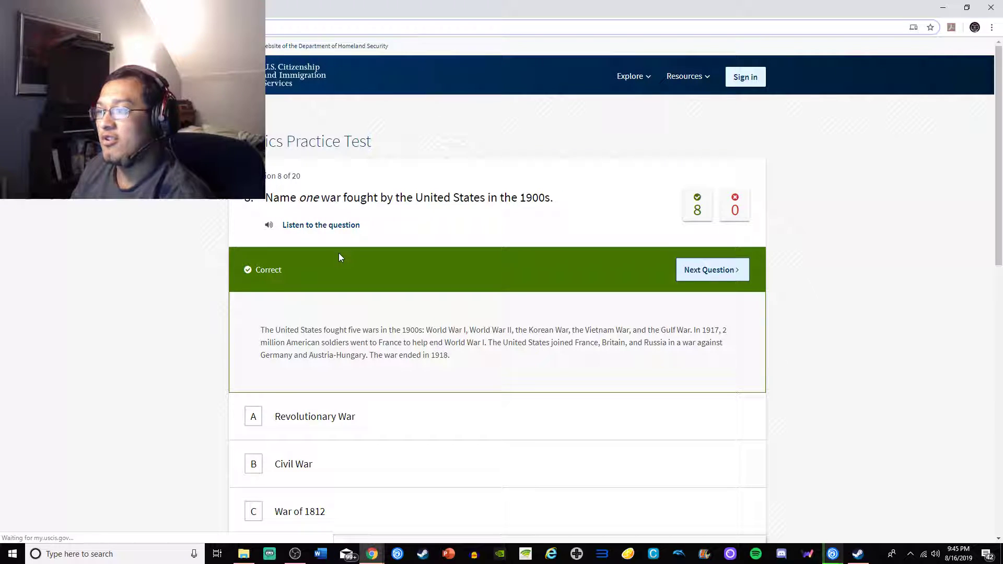
Advance from question 8 to question 9
{"action": "left_click", "coordinate": [712, 270]}
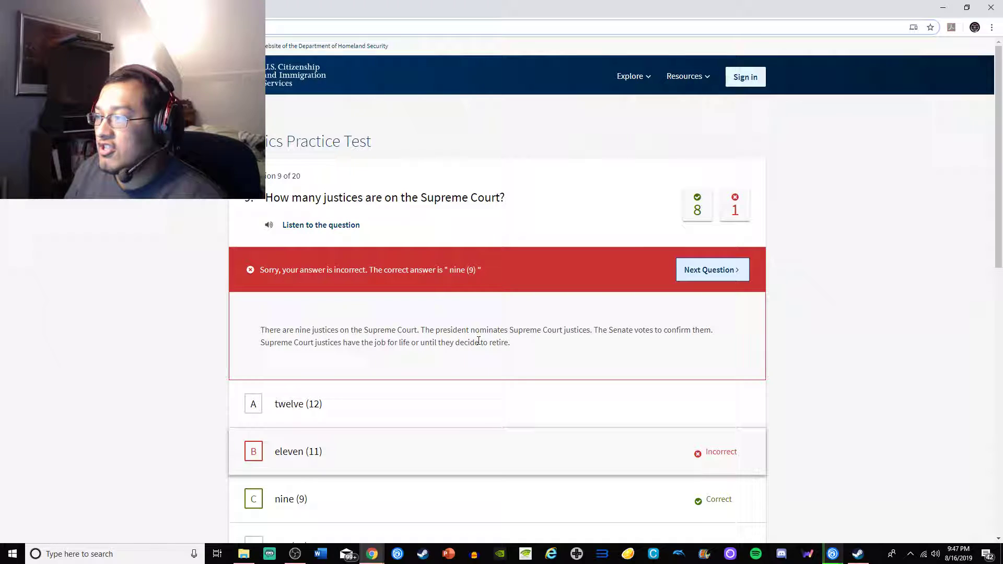
{"action": "mouse_move", "coordinate": [601, 342]}
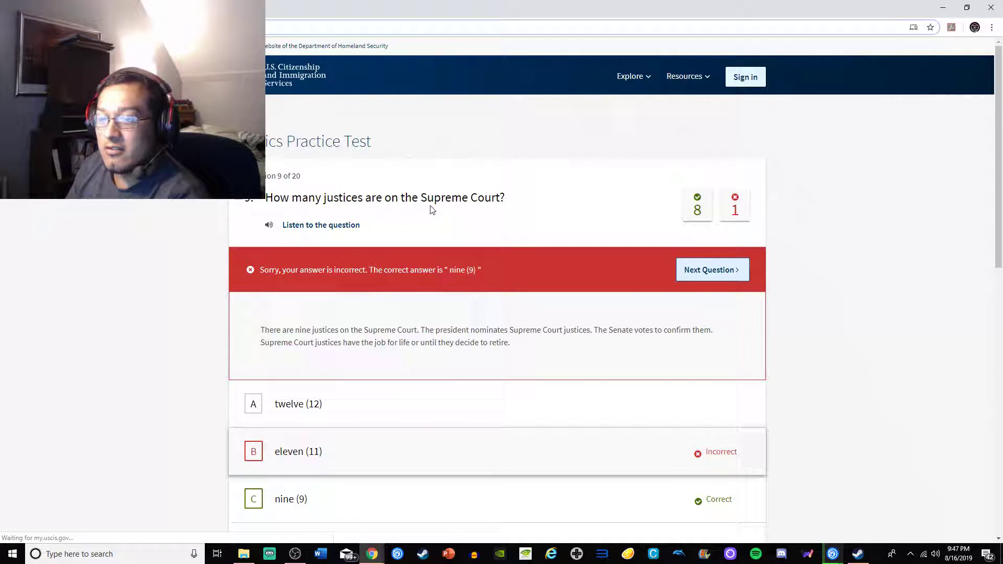
Advance to question 10 on Abraham Lincoln after the question 9 feedback
{"action": "left_click", "coordinate": [712, 270]}
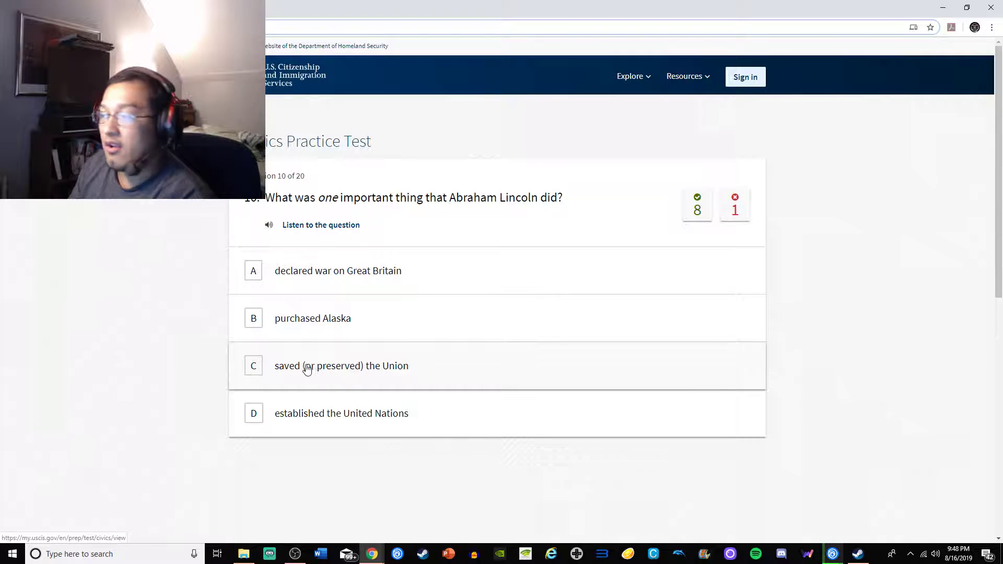
{"action": "mouse_move", "coordinate": [213, 375]}
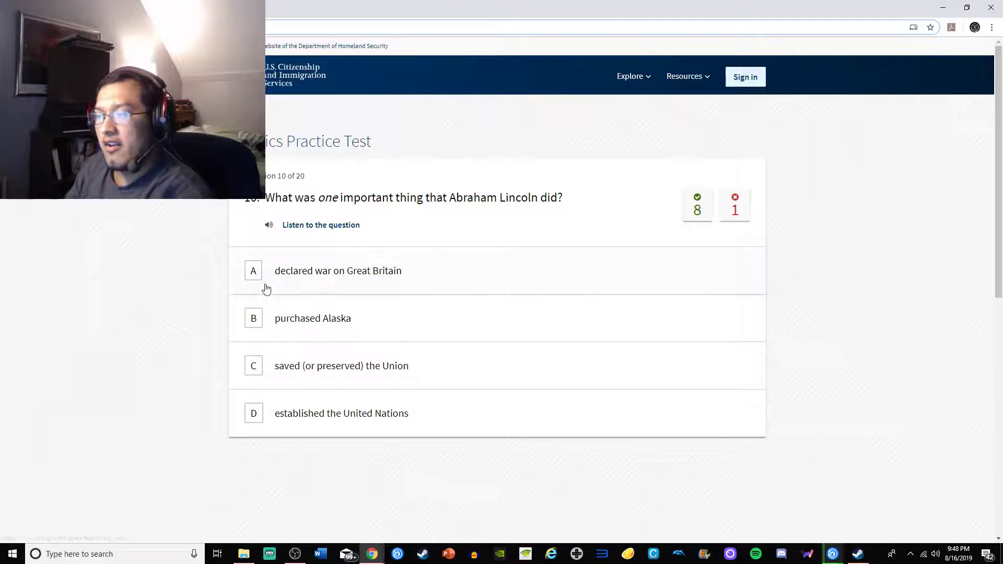
{"action": "mouse_move", "coordinate": [291, 325]}
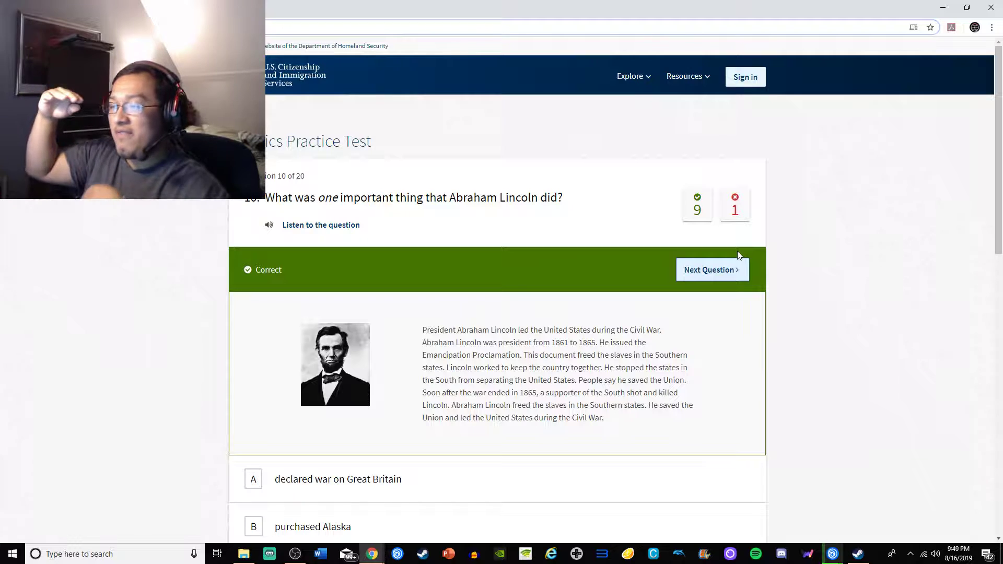
{"action": "mouse_move", "coordinate": [732, 248]}
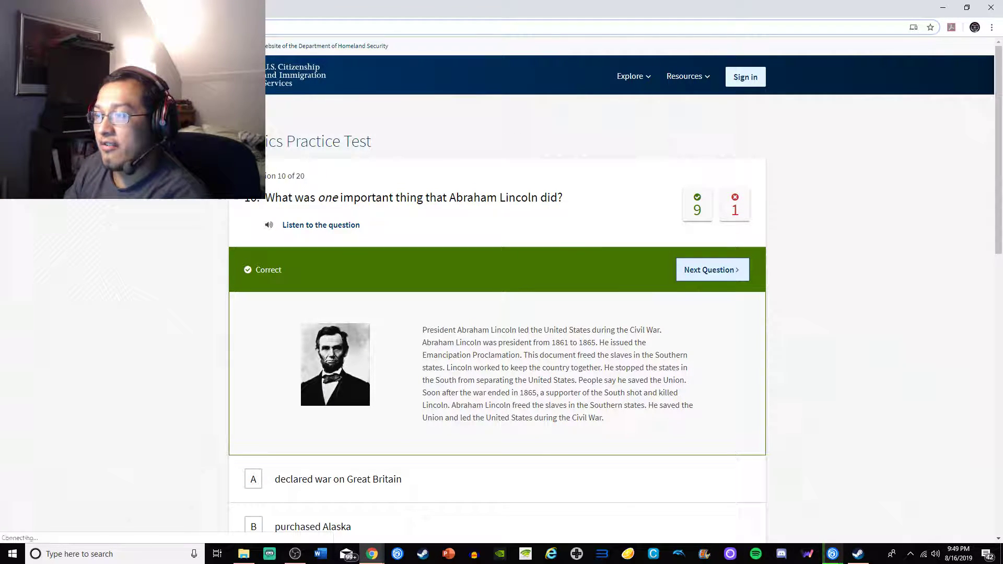
Reach question 11, review feedback marking 1787 correct, and advance
{"action": "left_click", "coordinate": [712, 270]}
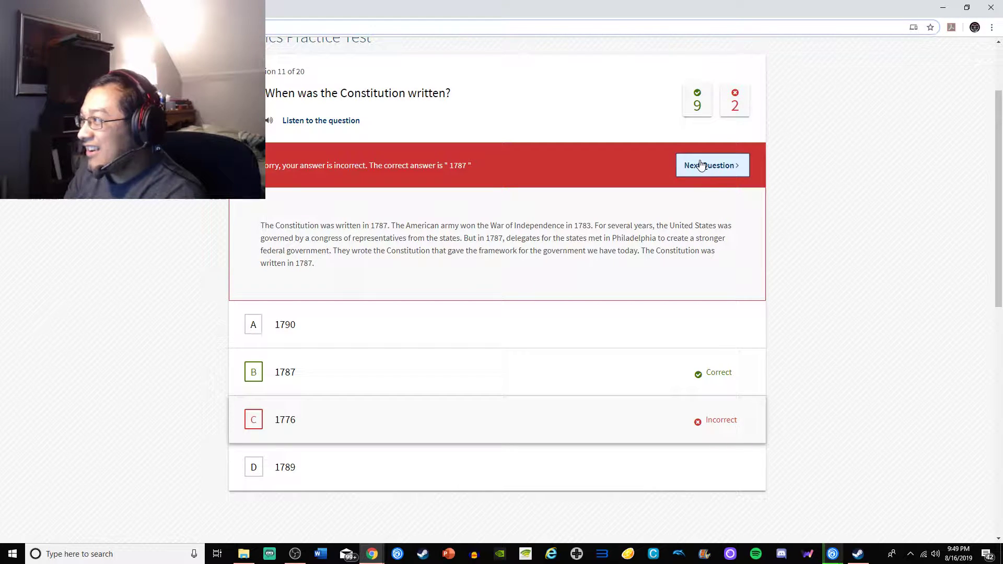
{"action": "left_click", "coordinate": [712, 165]}
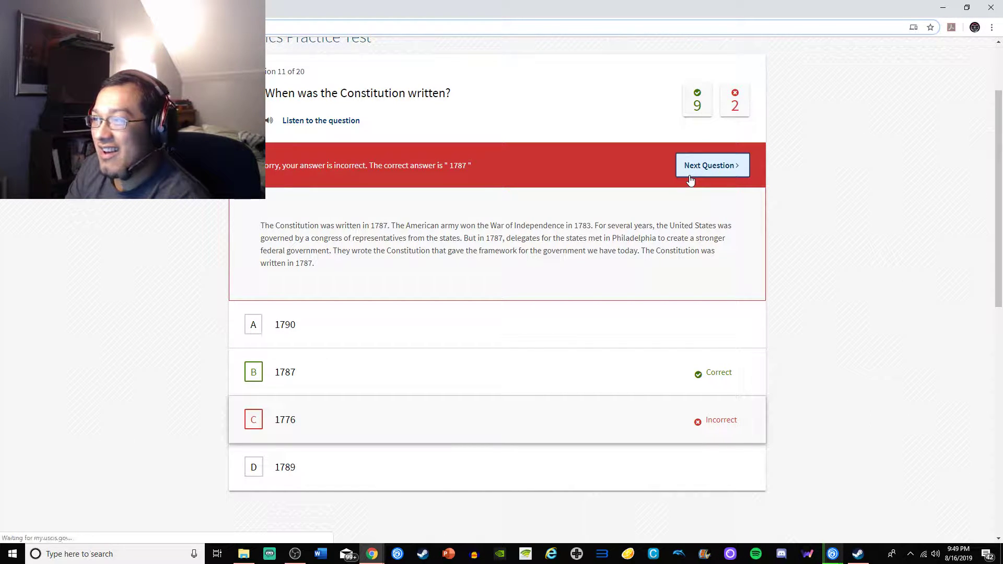
Answer question 12 with 'November', then answer question 13 and advance
{"action": "left_click", "coordinate": [712, 165]}
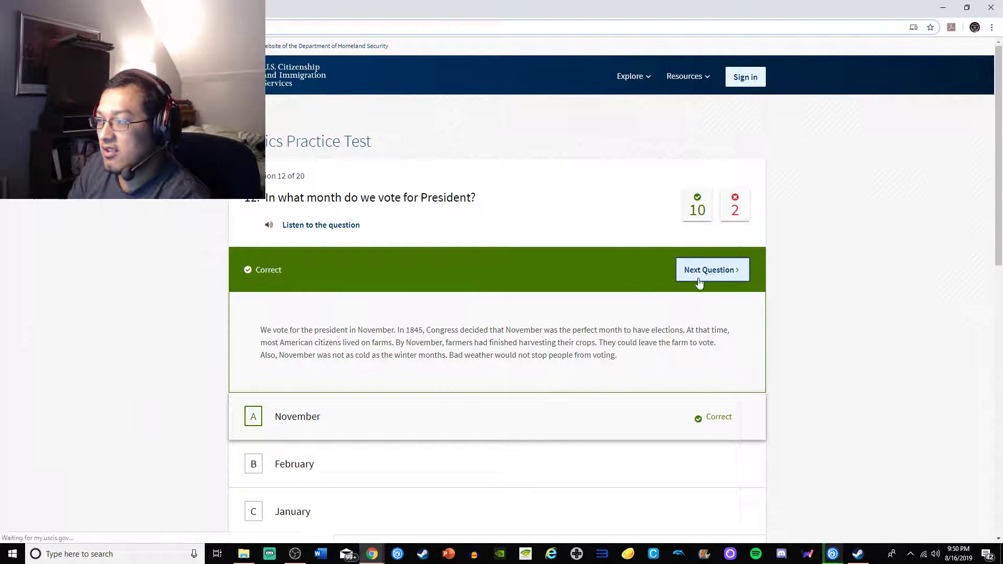
{"action": "left_click", "coordinate": [711, 269]}
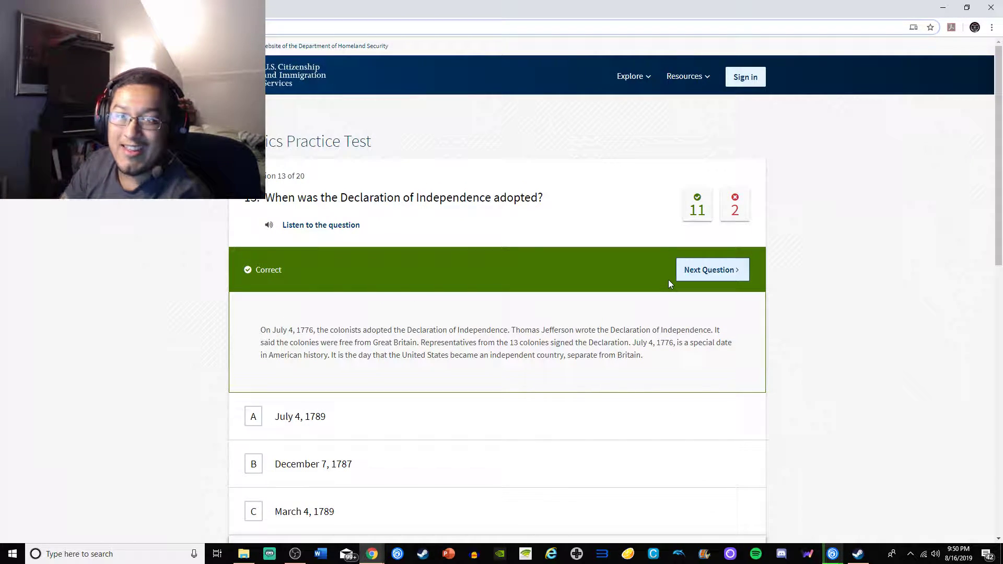
{"action": "left_click", "coordinate": [712, 270]}
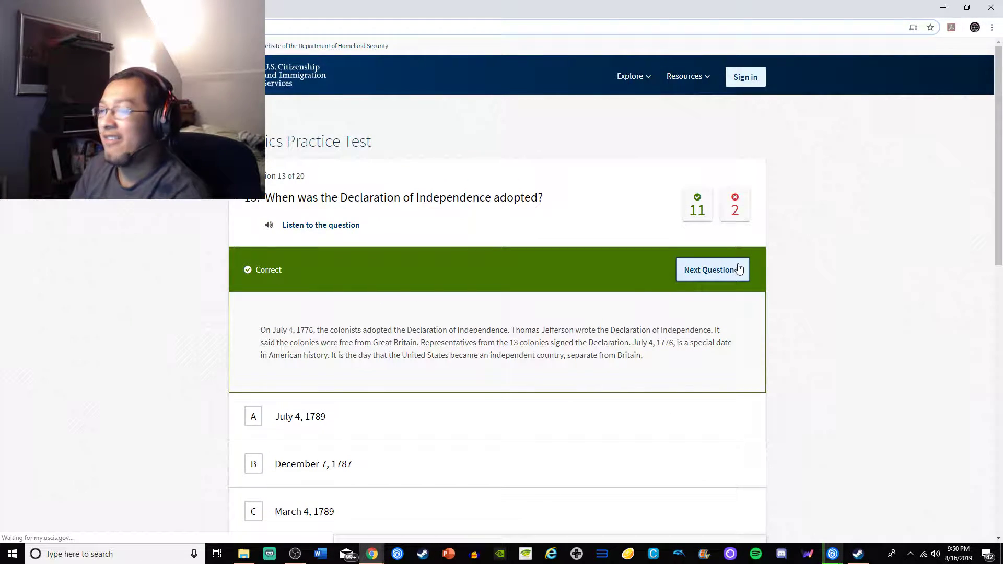
Bring up question 14, answer 'New York Harbor', and advance to question 15
{"action": "left_click", "coordinate": [712, 270]}
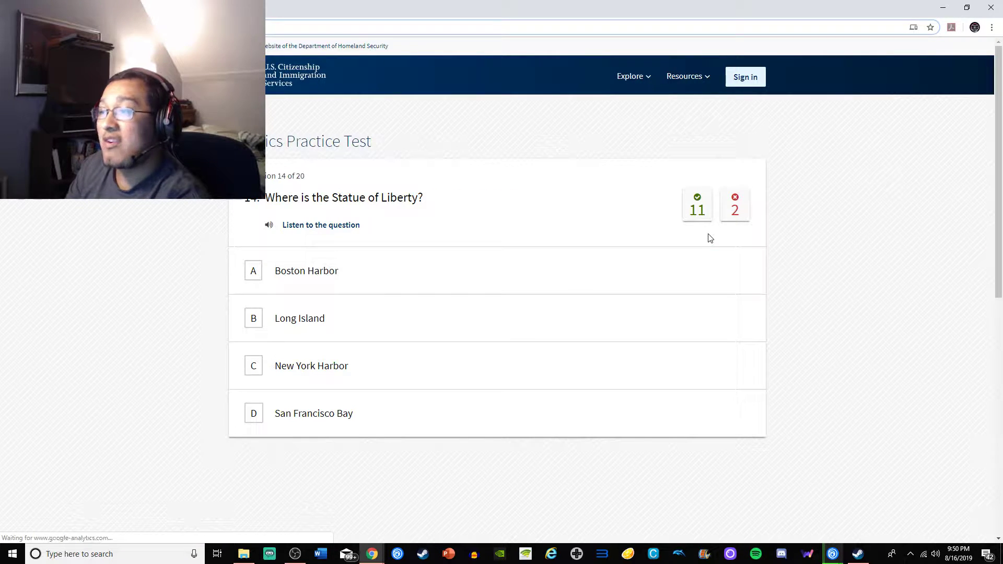
{"action": "mouse_move", "coordinate": [311, 366]}
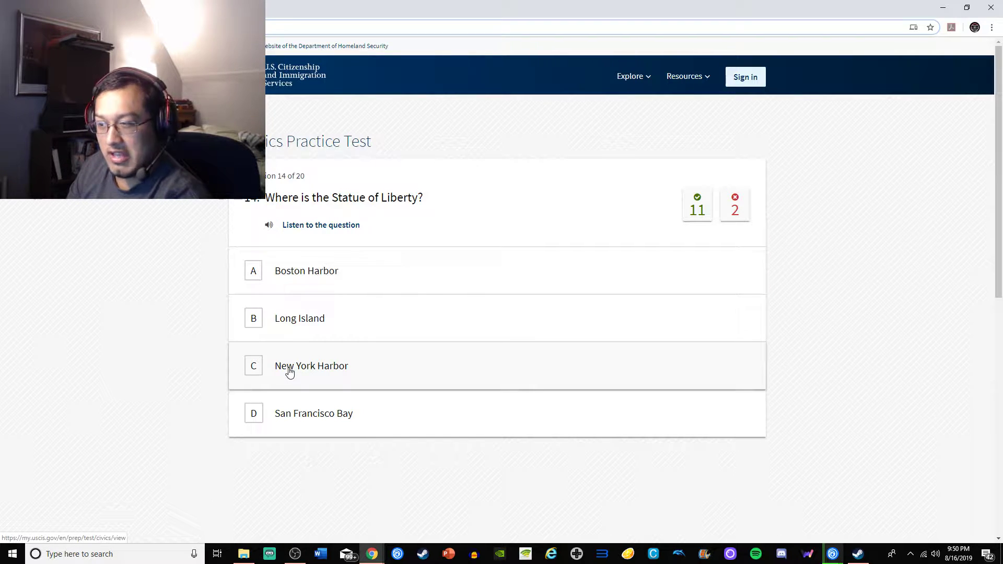
{"action": "left_click", "coordinate": [311, 365]}
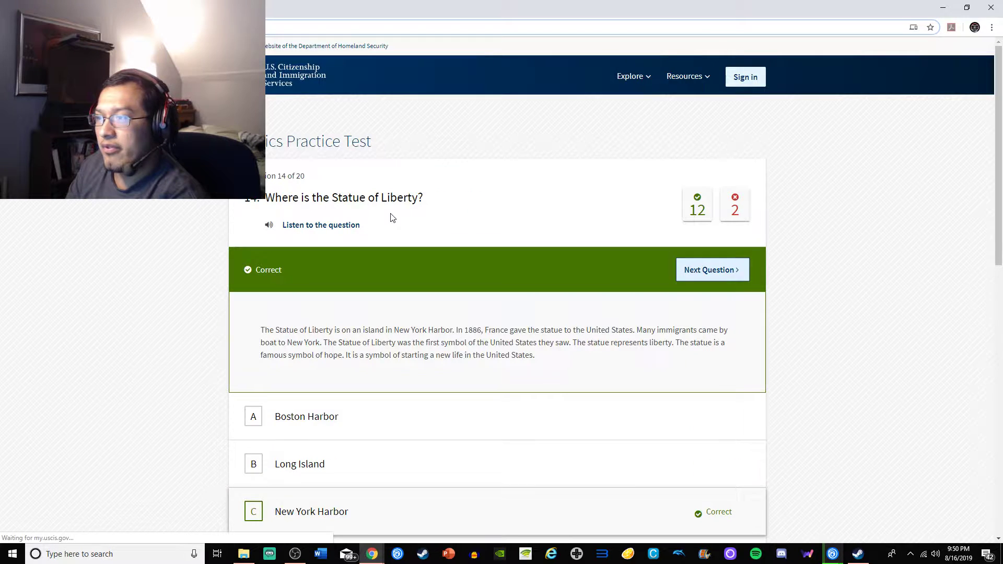
{"action": "left_click", "coordinate": [712, 270]}
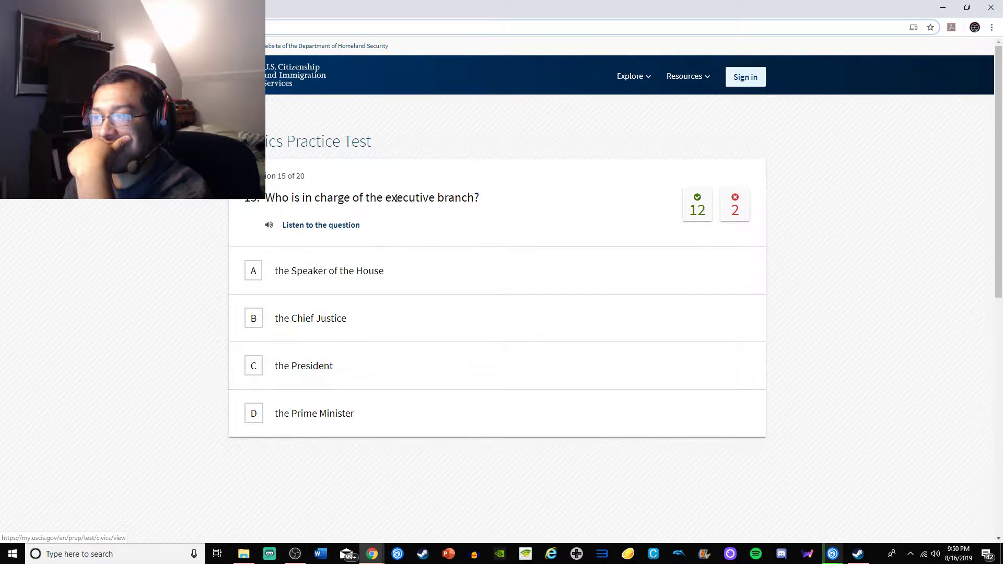
Answer 'the President' on question 15, then choose 'the United States' on question 16
{"action": "double_click", "coordinate": [409, 196]}
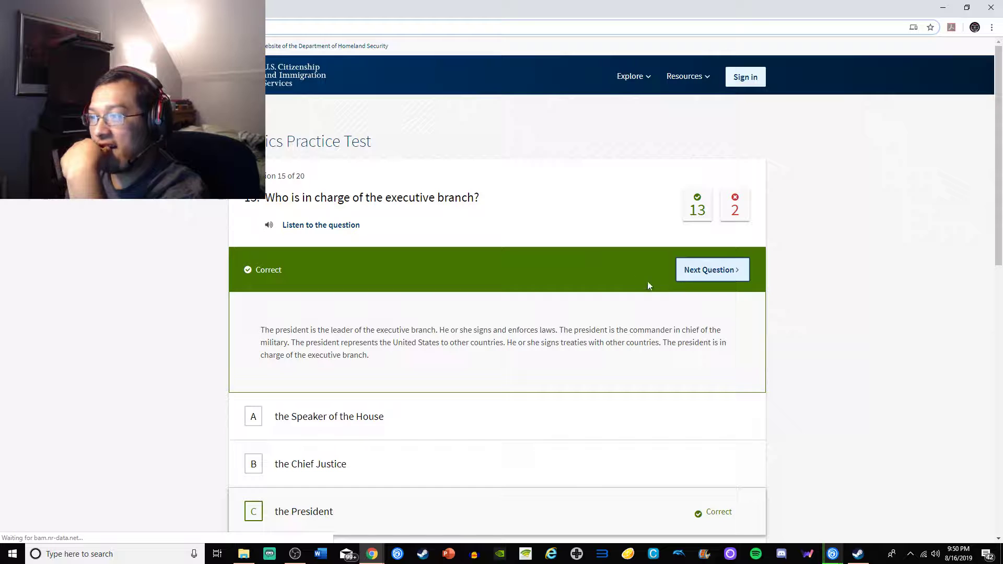
{"action": "left_click", "coordinate": [712, 269]}
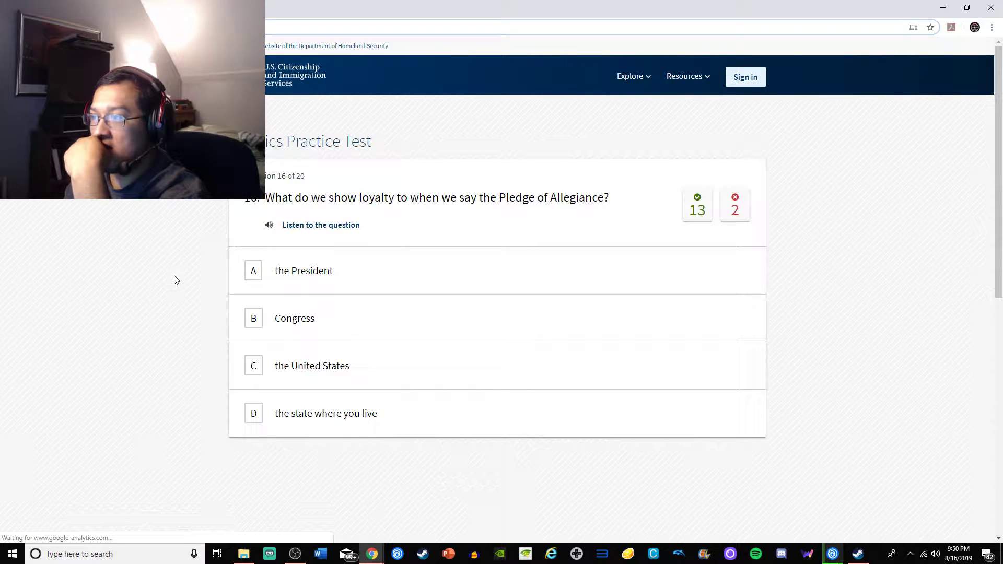
{"action": "left_click", "coordinate": [321, 225]}
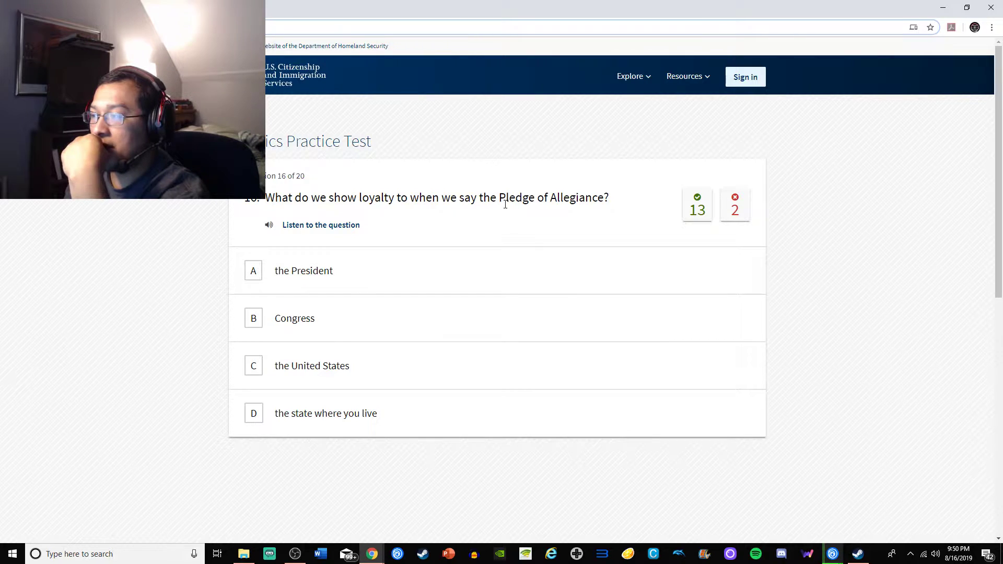
{"action": "mouse_move", "coordinate": [217, 314]}
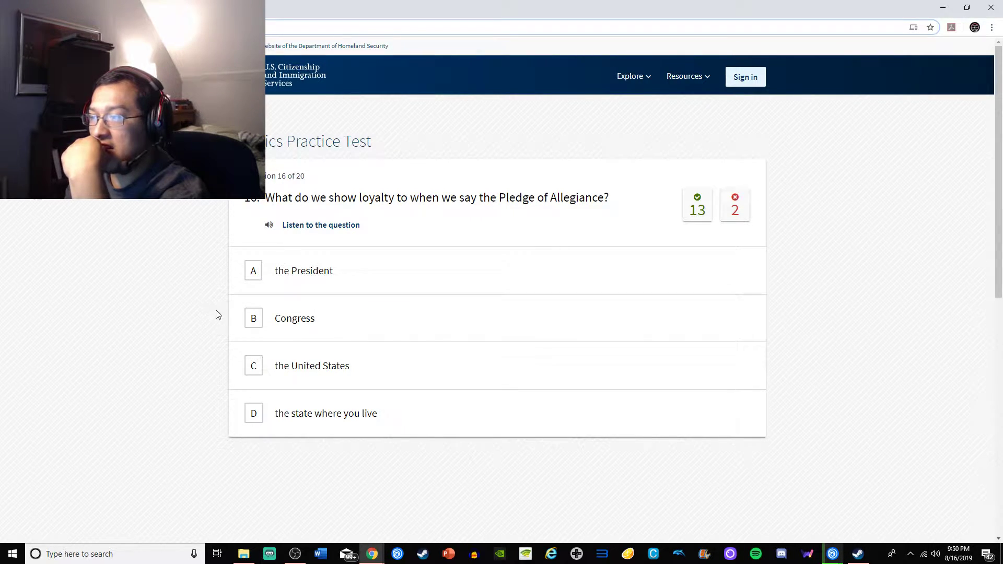
{"action": "mouse_move", "coordinate": [208, 427]}
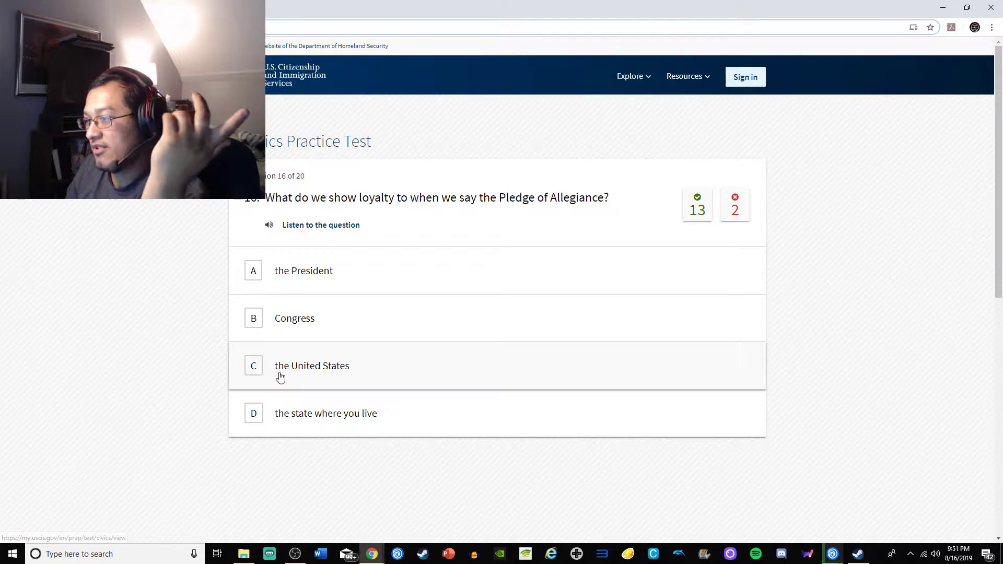
{"action": "mouse_move", "coordinate": [283, 270]}
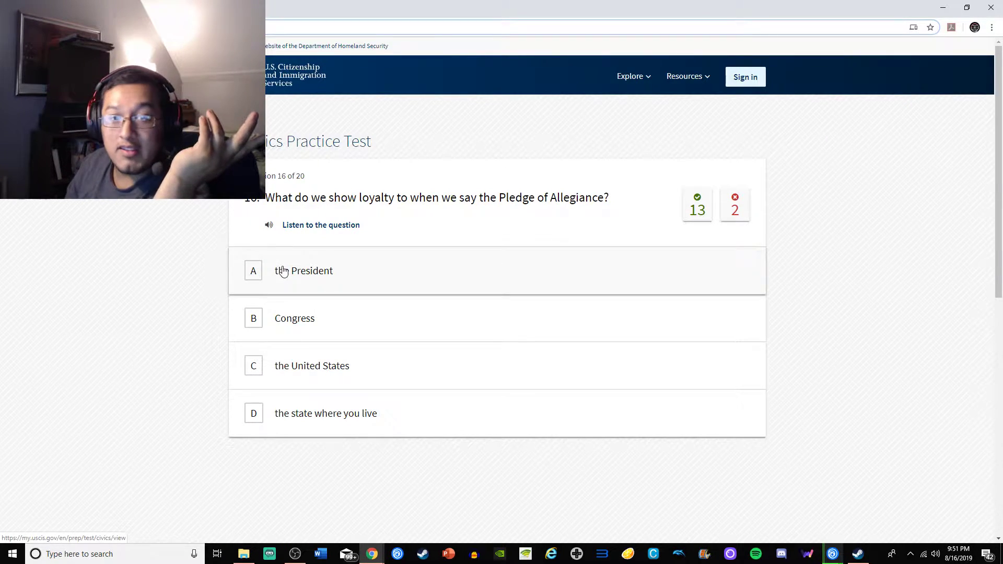
{"action": "mouse_move", "coordinate": [183, 336]}
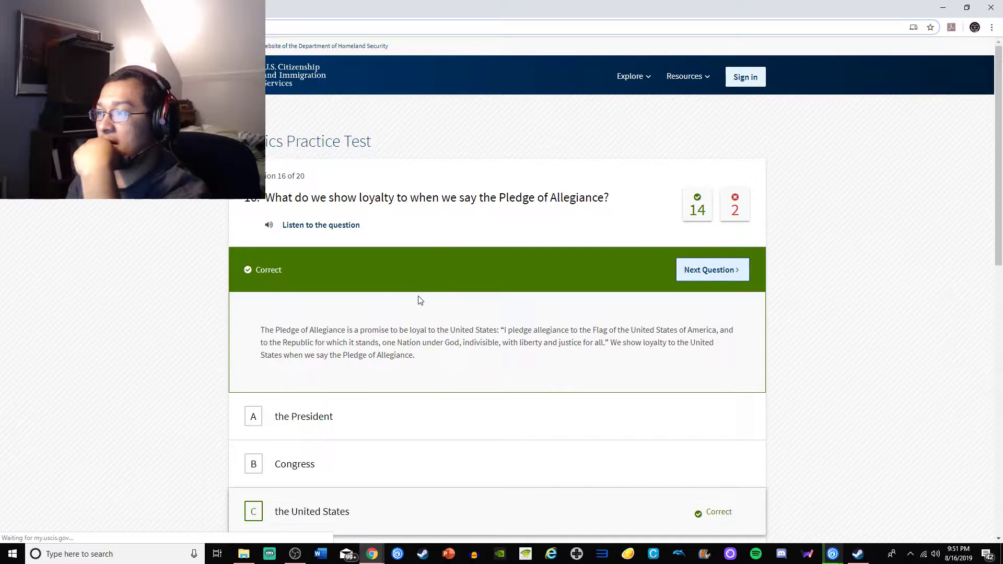
Advance to question 17 about September 11
{"action": "left_click", "coordinate": [713, 270]}
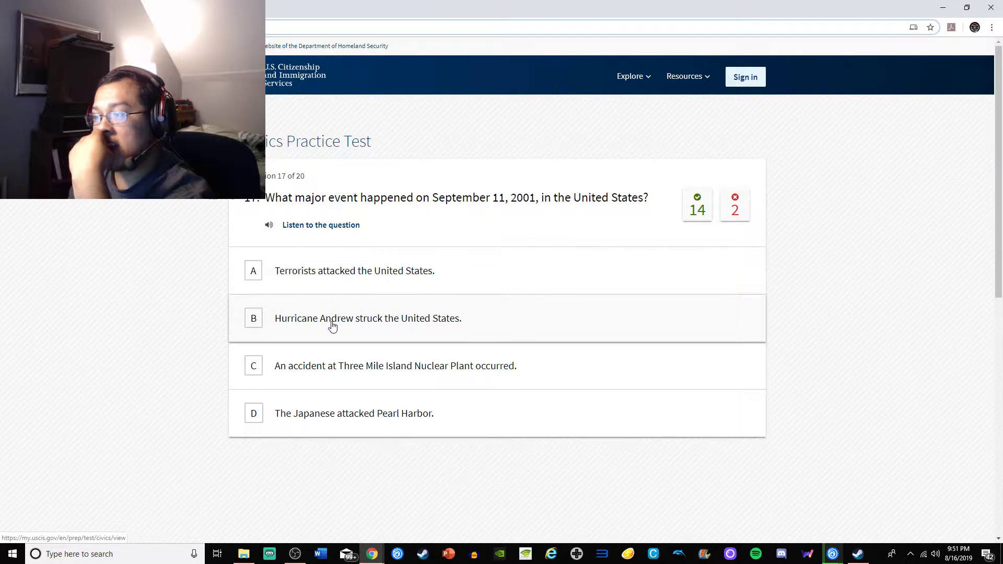
{"action": "mouse_move", "coordinate": [291, 371]}
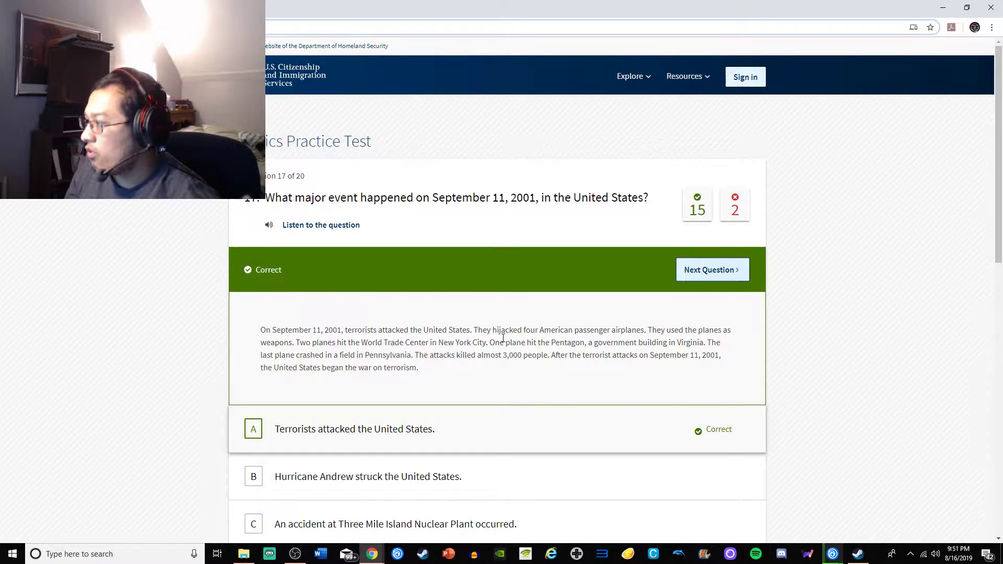
{"action": "mouse_move", "coordinate": [523, 338]}
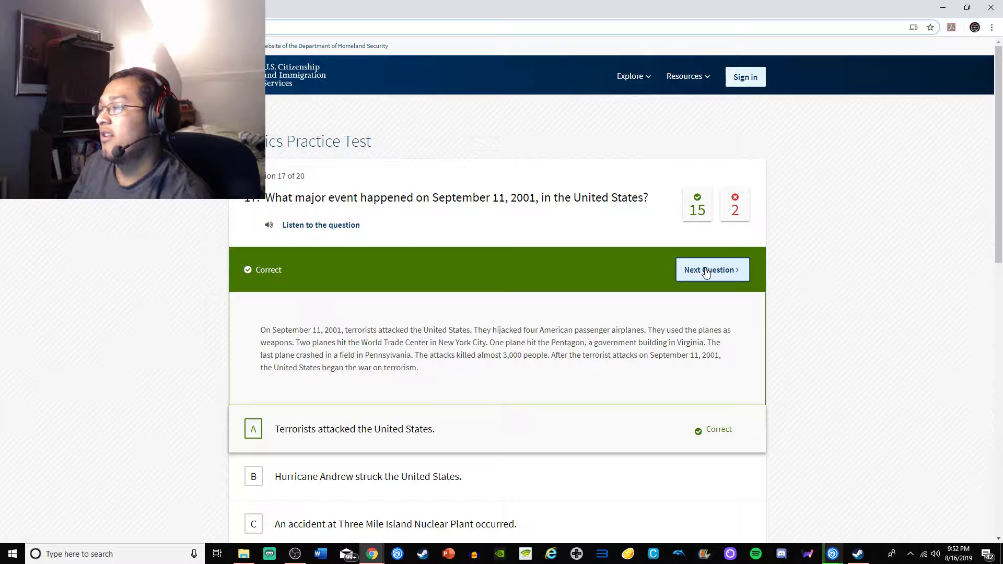
Advance to question 18 and choose 'Atlantic Ocean' for the East Coast
{"action": "left_click", "coordinate": [712, 270]}
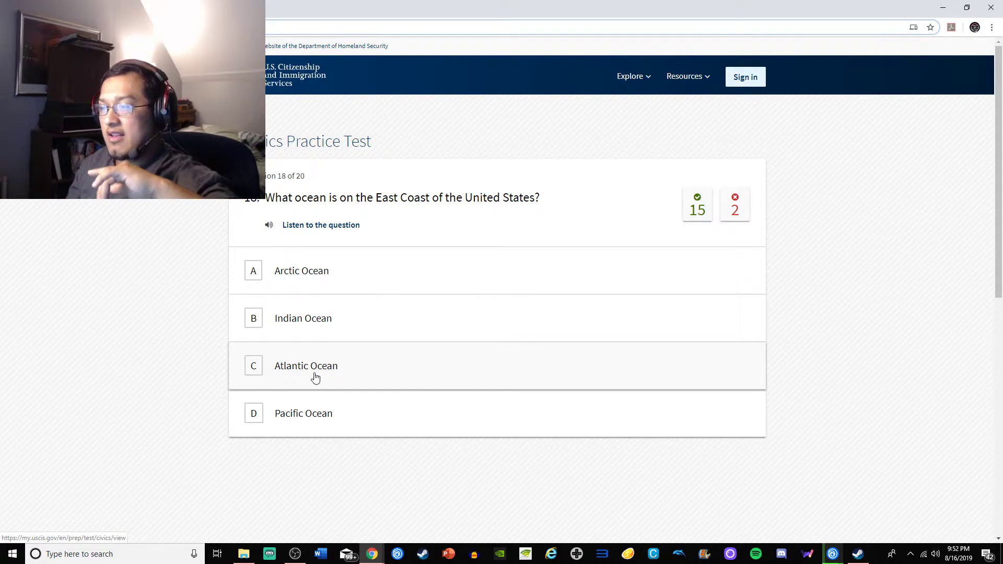
{"action": "left_click", "coordinate": [306, 365]}
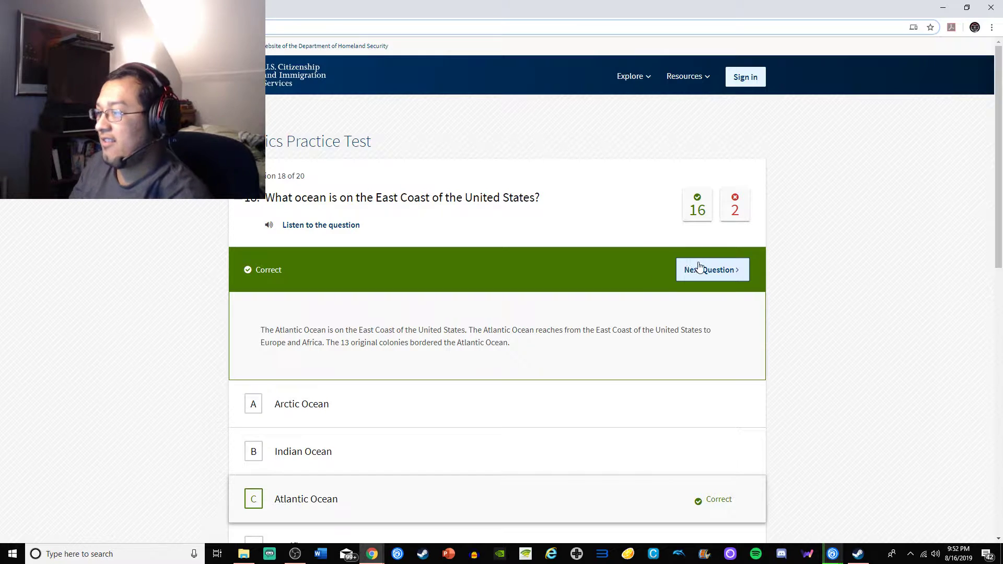
Advance to question 19 on rights only citizens have
{"action": "left_click", "coordinate": [713, 269]}
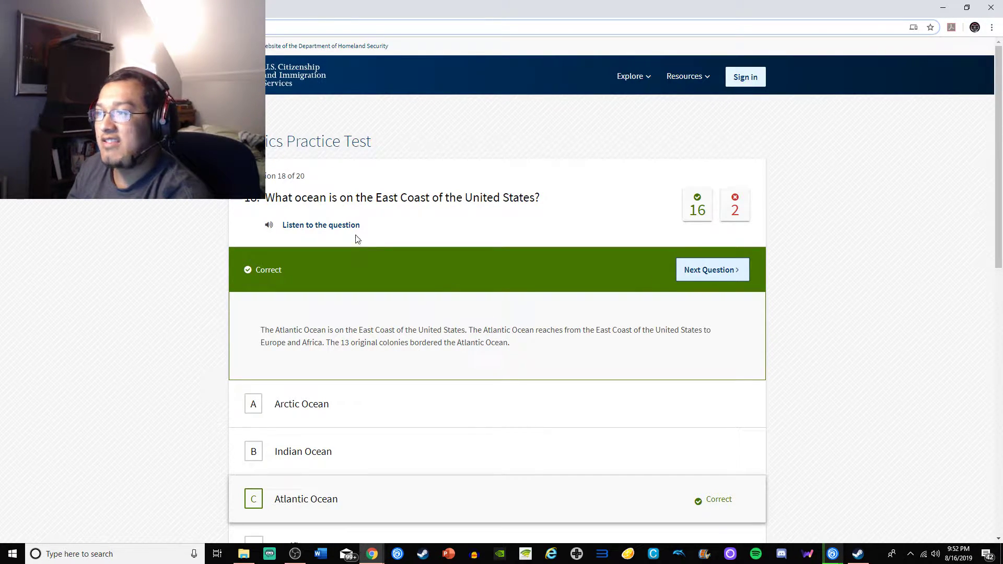
{"action": "left_click", "coordinate": [712, 270]}
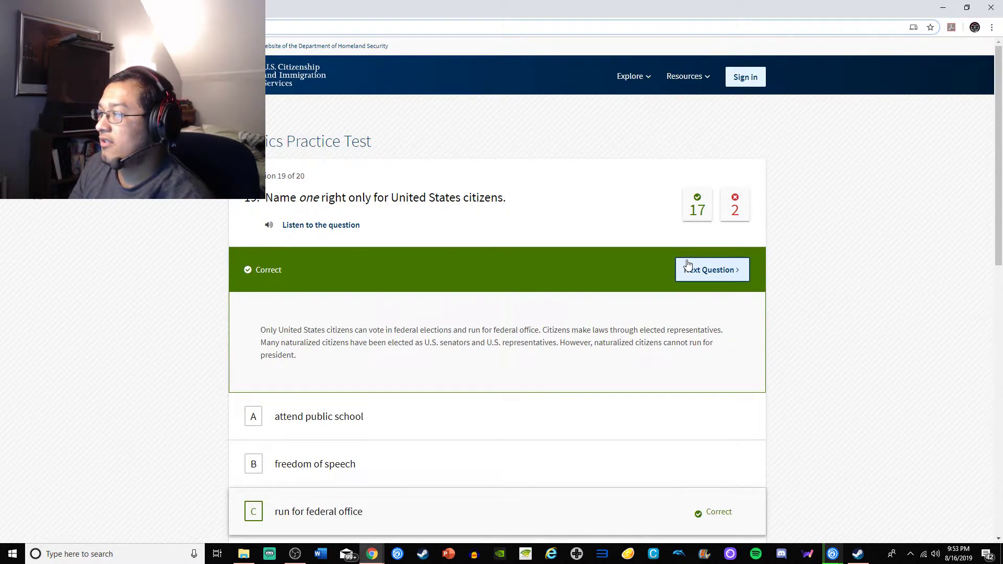
Go to question 20 on the original states, scroll down, and open the final results
{"action": "left_click", "coordinate": [712, 269]}
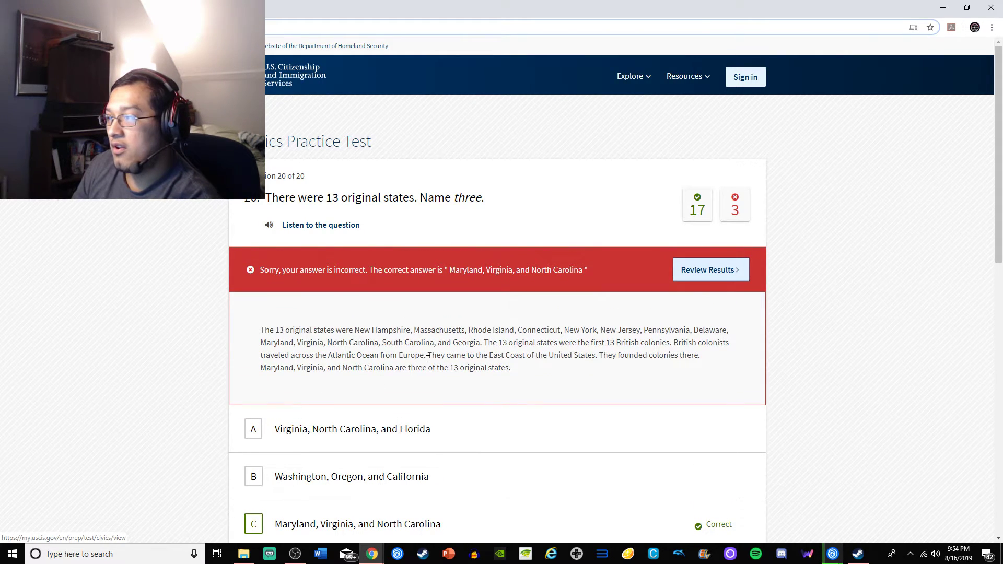
{"action": "scroll", "scroll_direction": "down", "scroll_amount": 3}
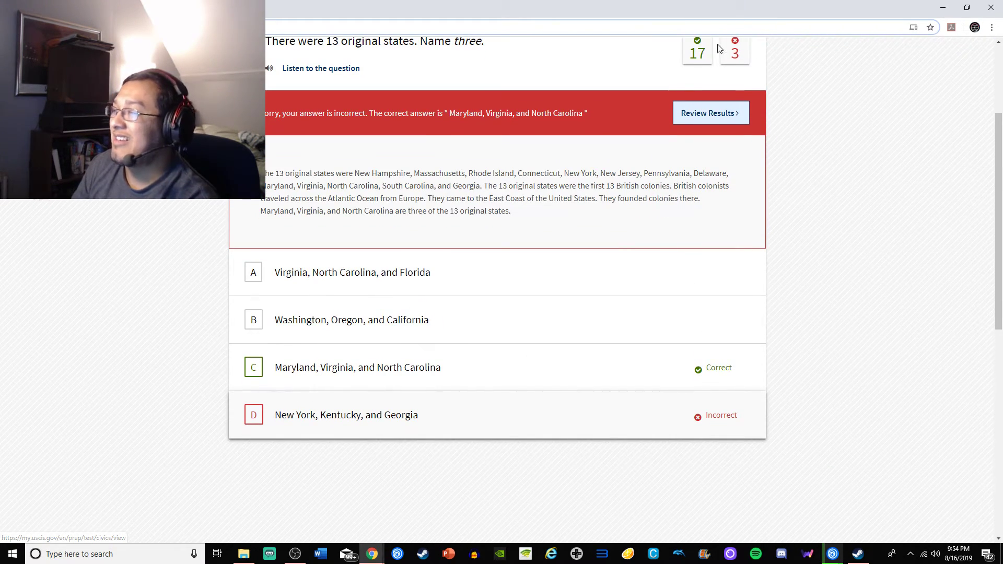
{"action": "left_click", "coordinate": [709, 114]}
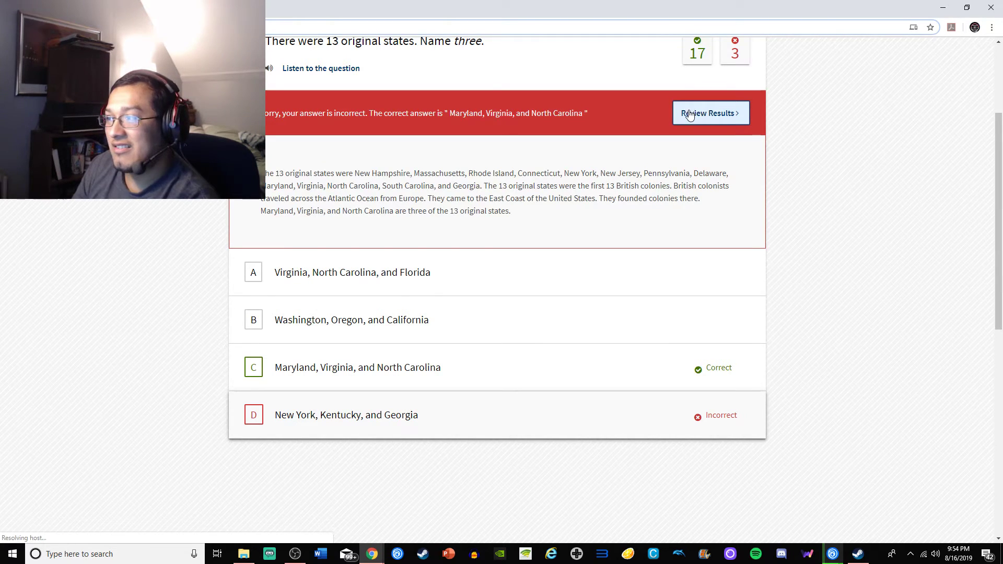
Open Review Results and scroll through the answer list showing 85%, 17 of 20
{"action": "left_click", "coordinate": [710, 114]}
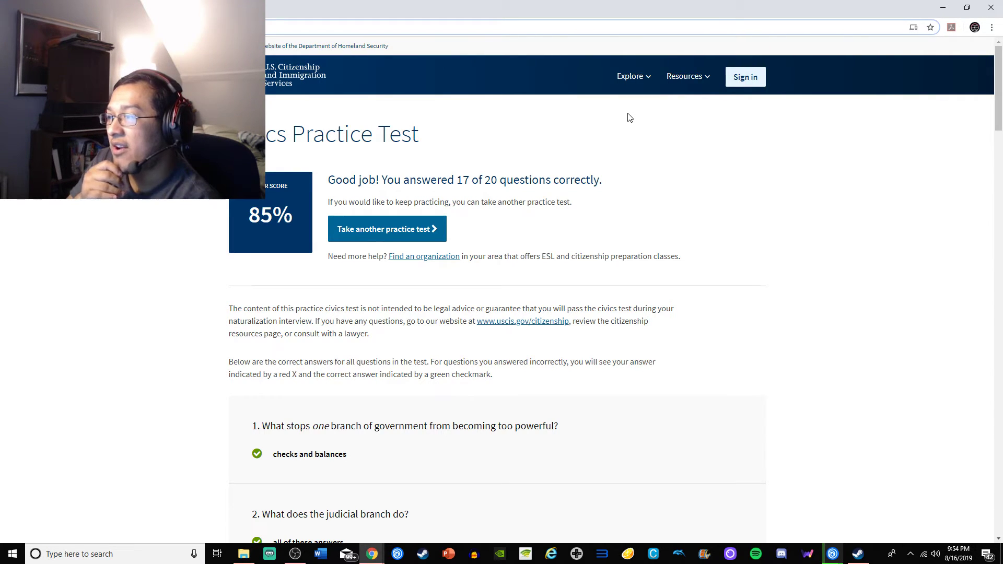
{"action": "scroll", "scroll_direction": "down", "scroll_amount": 3}
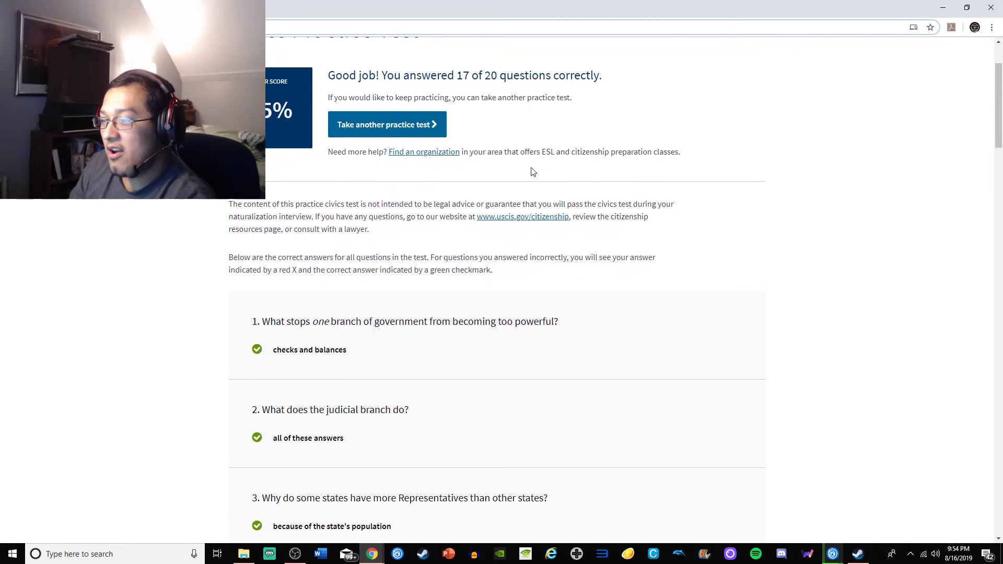
{"action": "scroll", "scroll_direction": "down", "scroll_amount": 3}
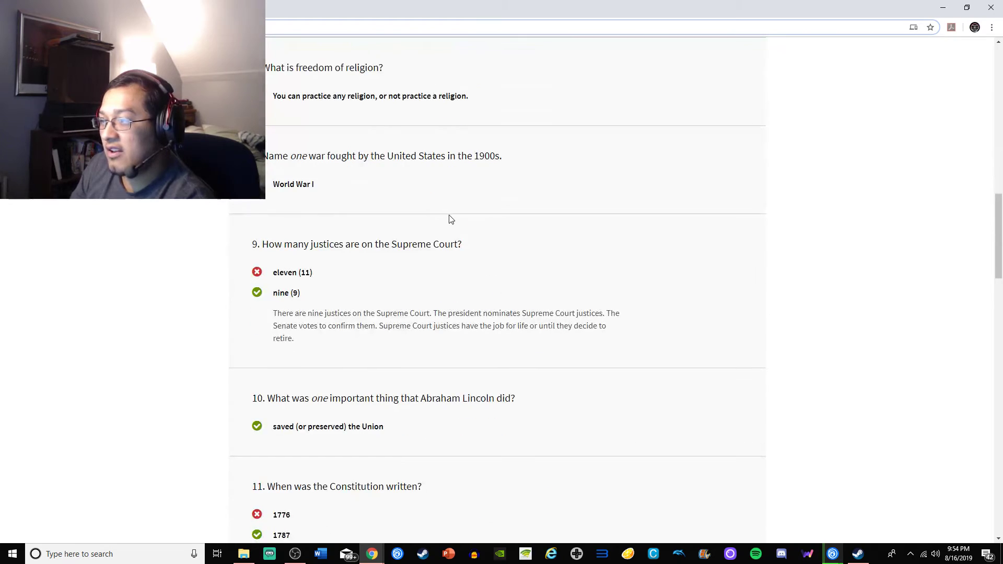
{"action": "scroll", "scroll_direction": "down", "scroll_amount": 3}
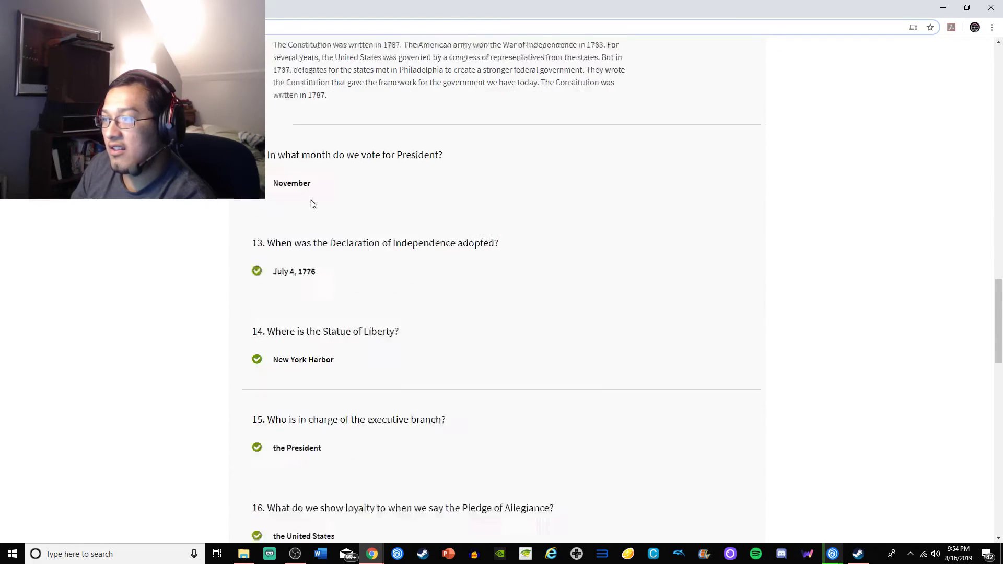
{"action": "scroll", "scroll_direction": "down", "scroll_amount": 3}
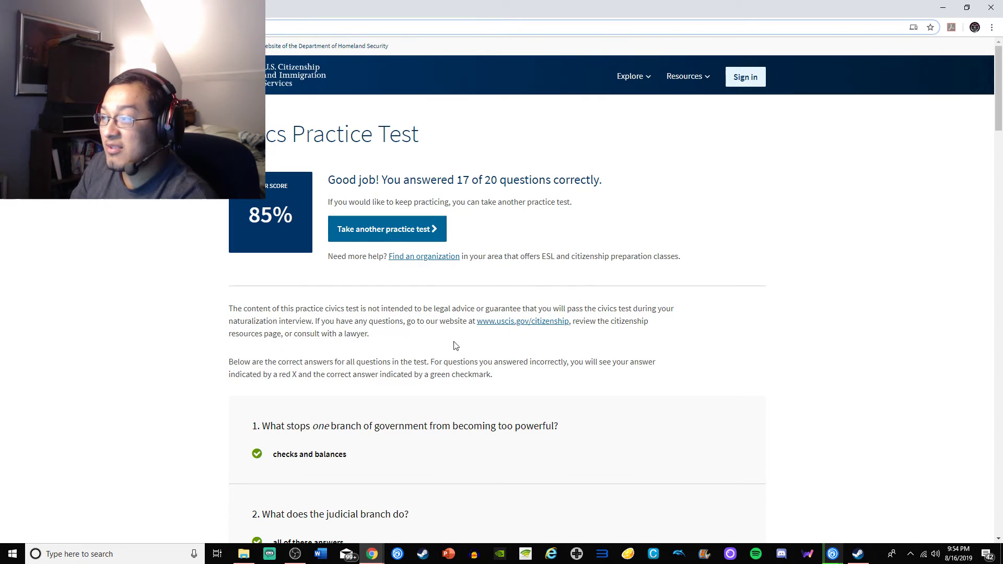
{"action": "mouse_move", "coordinate": [753, 113]}
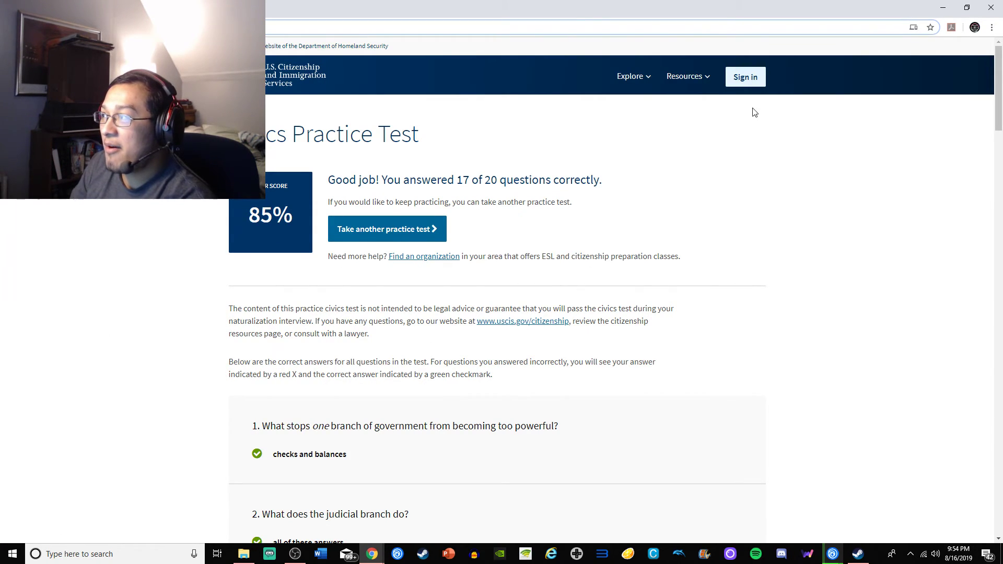